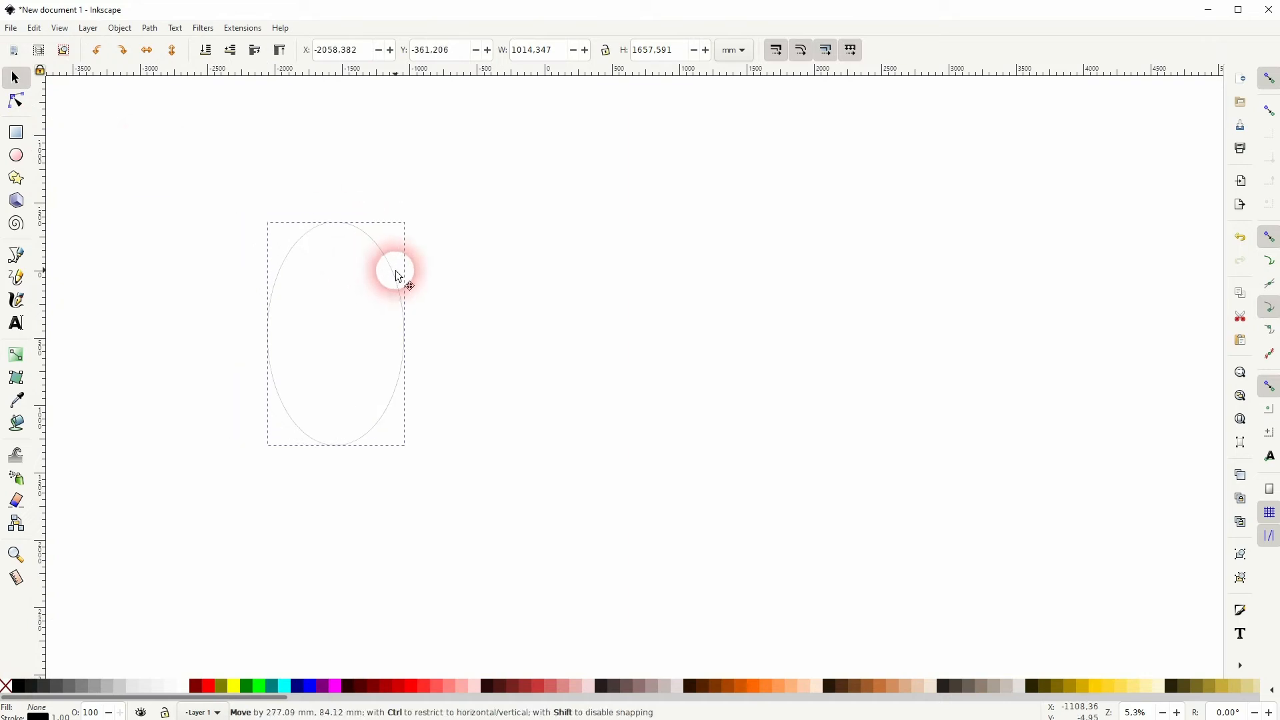
# - Convert the ellipse's outline into a filled 16-node path with Path > Stroke to Path
pyautogui.click(149, 27)
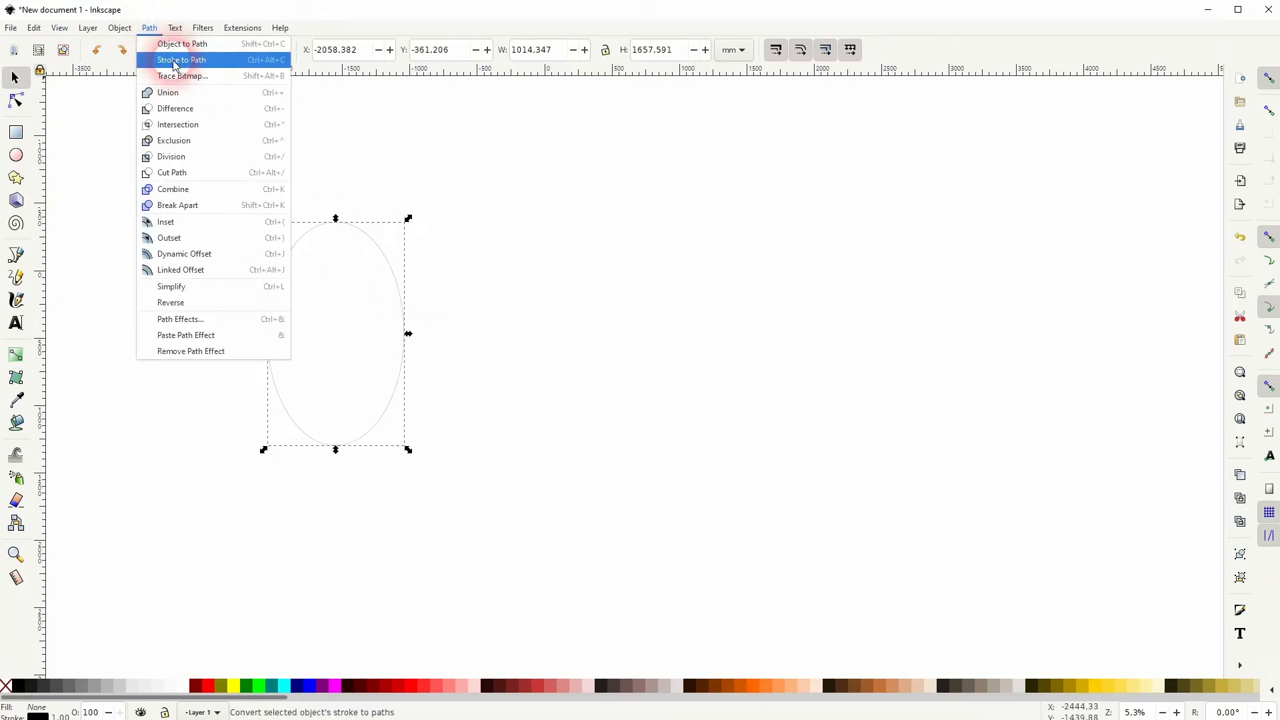
pyautogui.click(181, 43)
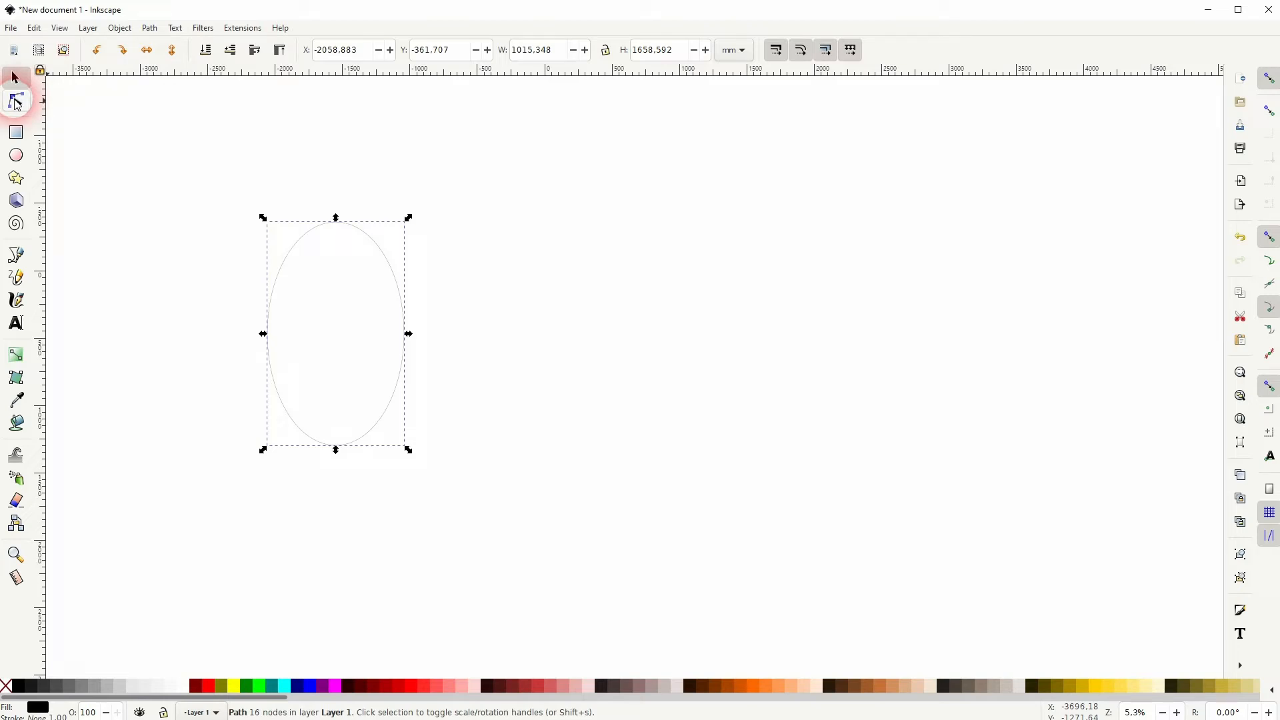
# - With the Node tool, drag the outline's left-middle node inward to form a black wedge
pyautogui.click(15, 99)
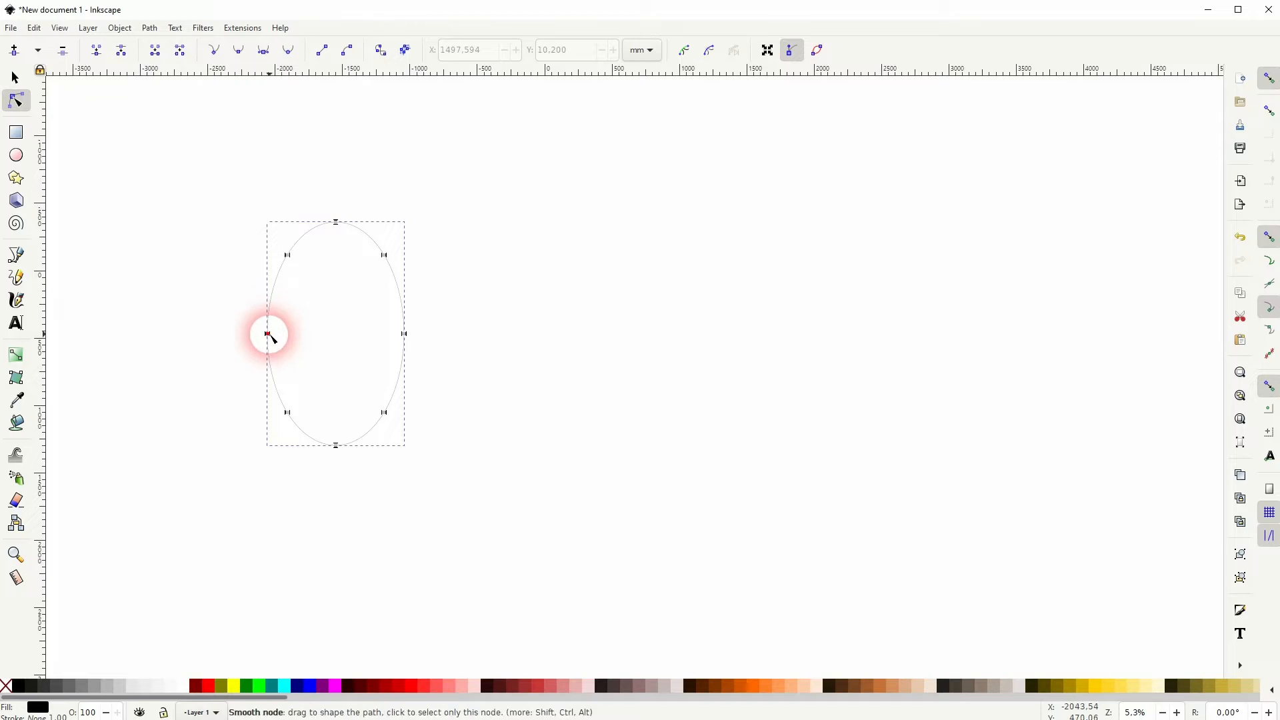
pyautogui.click(120, 50)
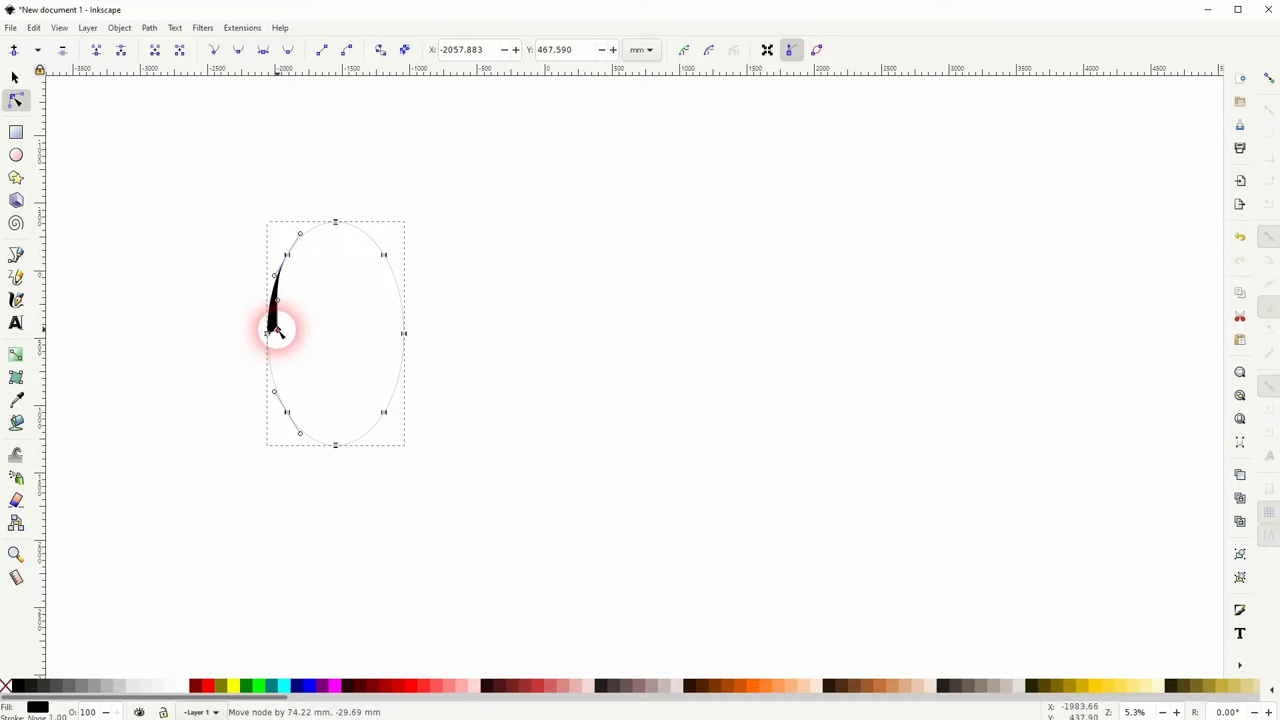
pyautogui.moveTo(265, 335); pyautogui.dragTo(301, 317)
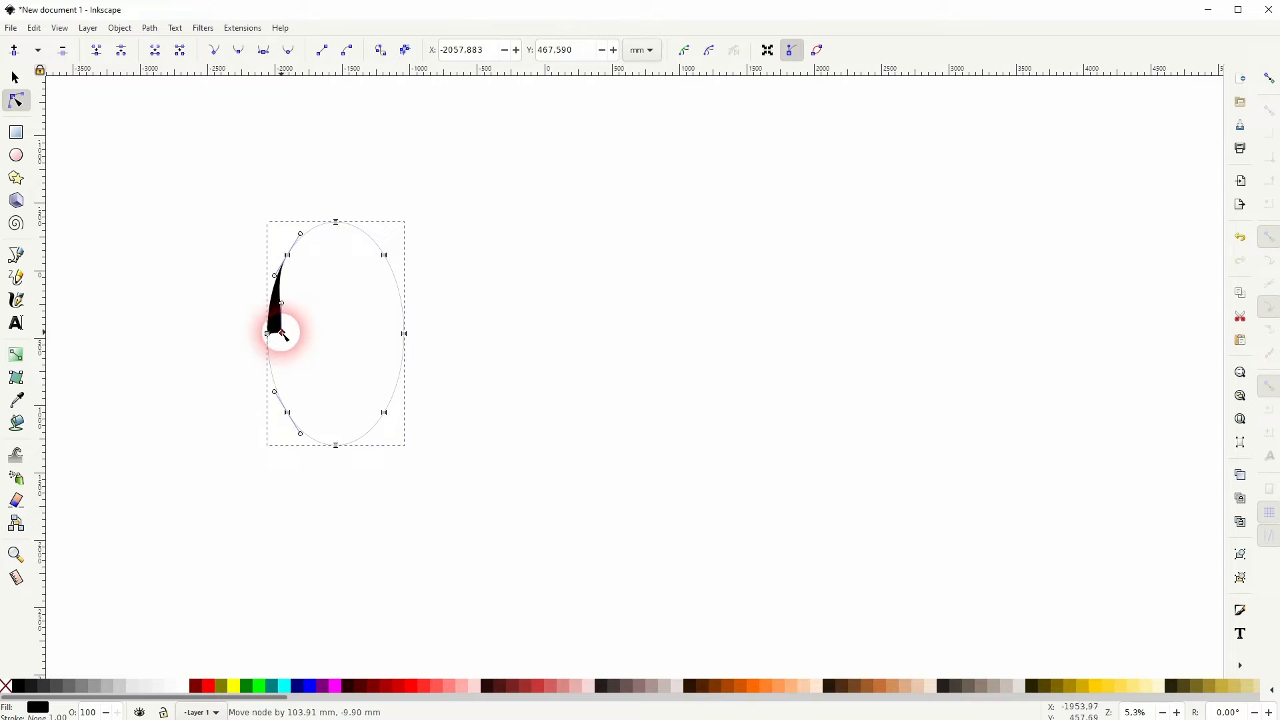
pyautogui.moveTo(280, 333); pyautogui.dragTo(269, 334)
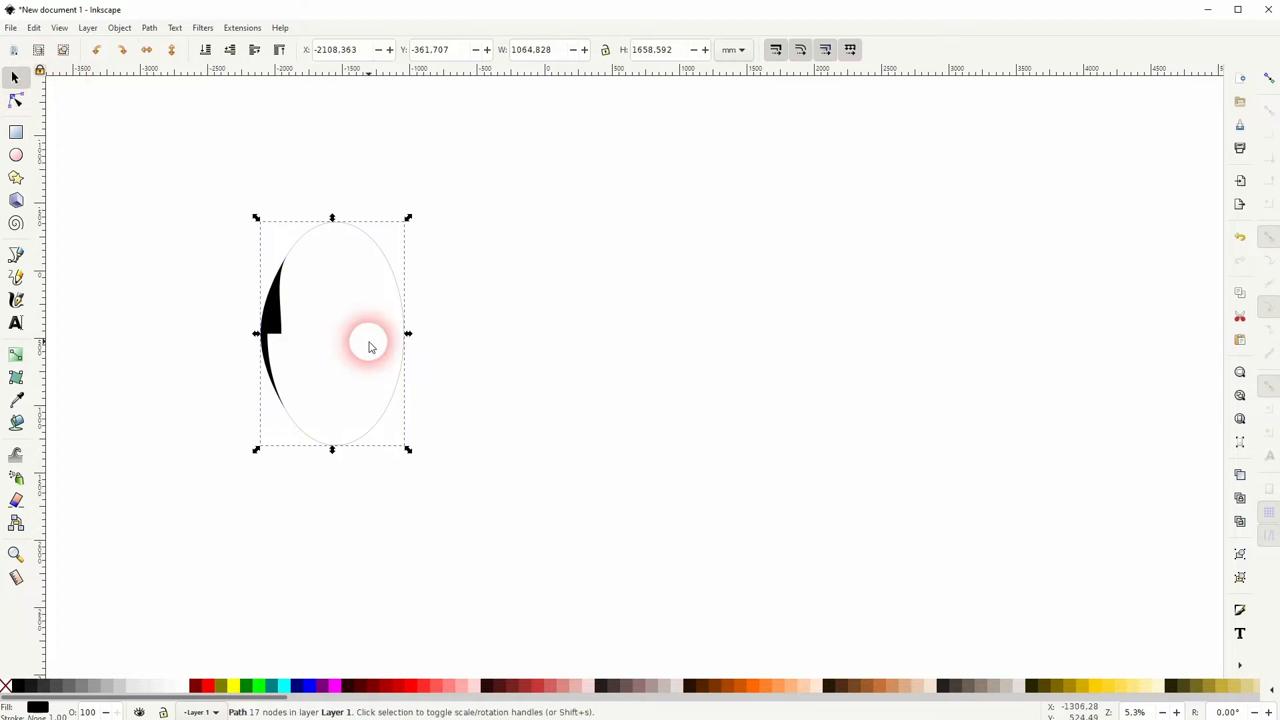
# - Break the outline path apart into subpaths and remove its black fill
pyautogui.click(148, 27)
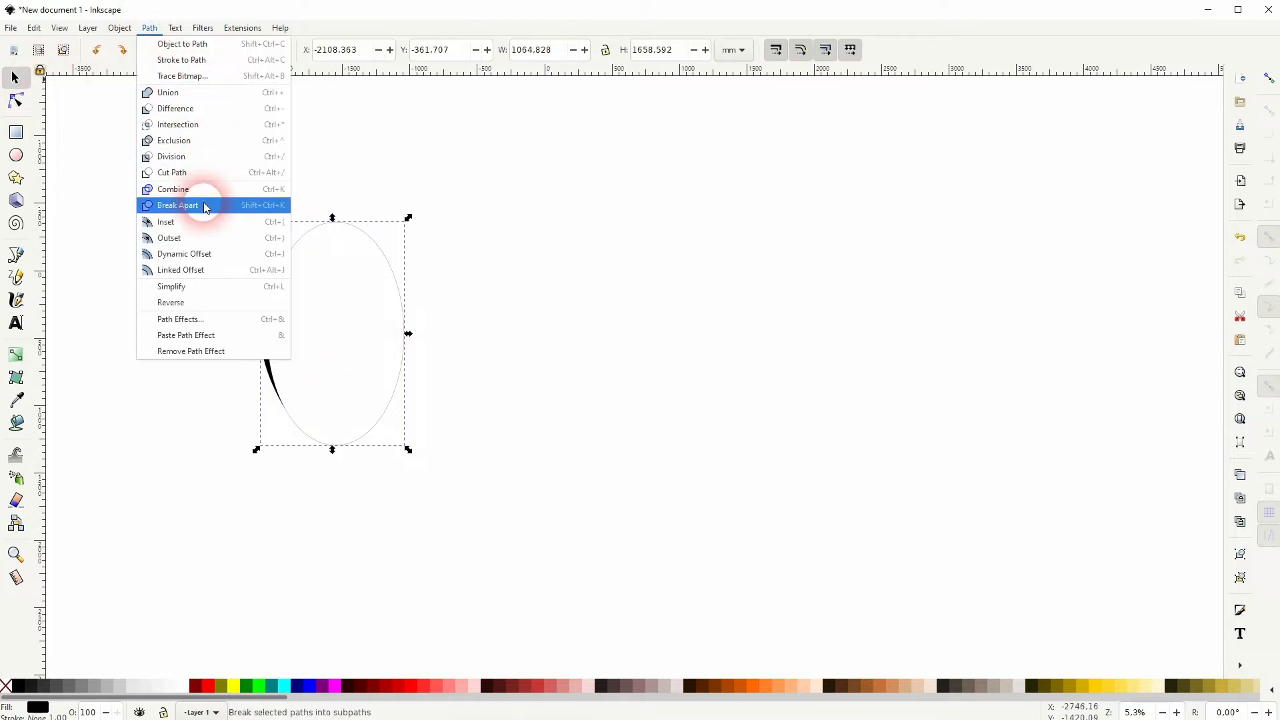
pyautogui.click(178, 205)
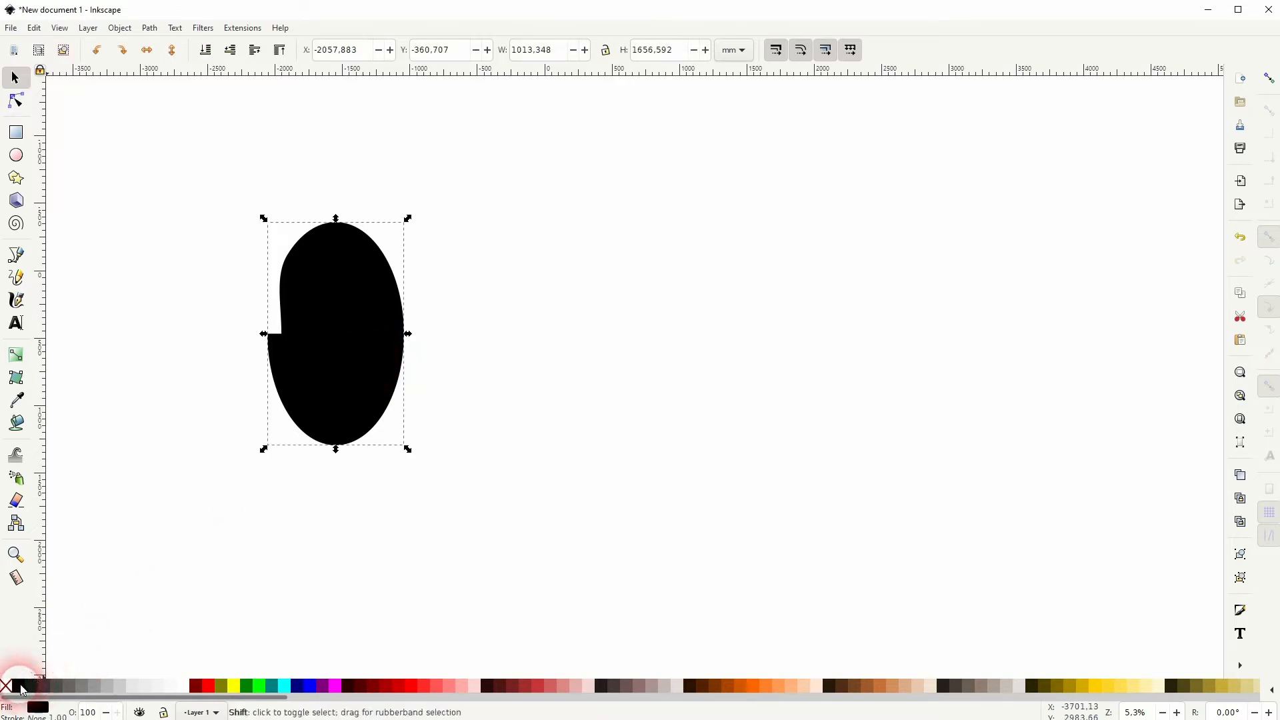
pyautogui.click(7, 687)
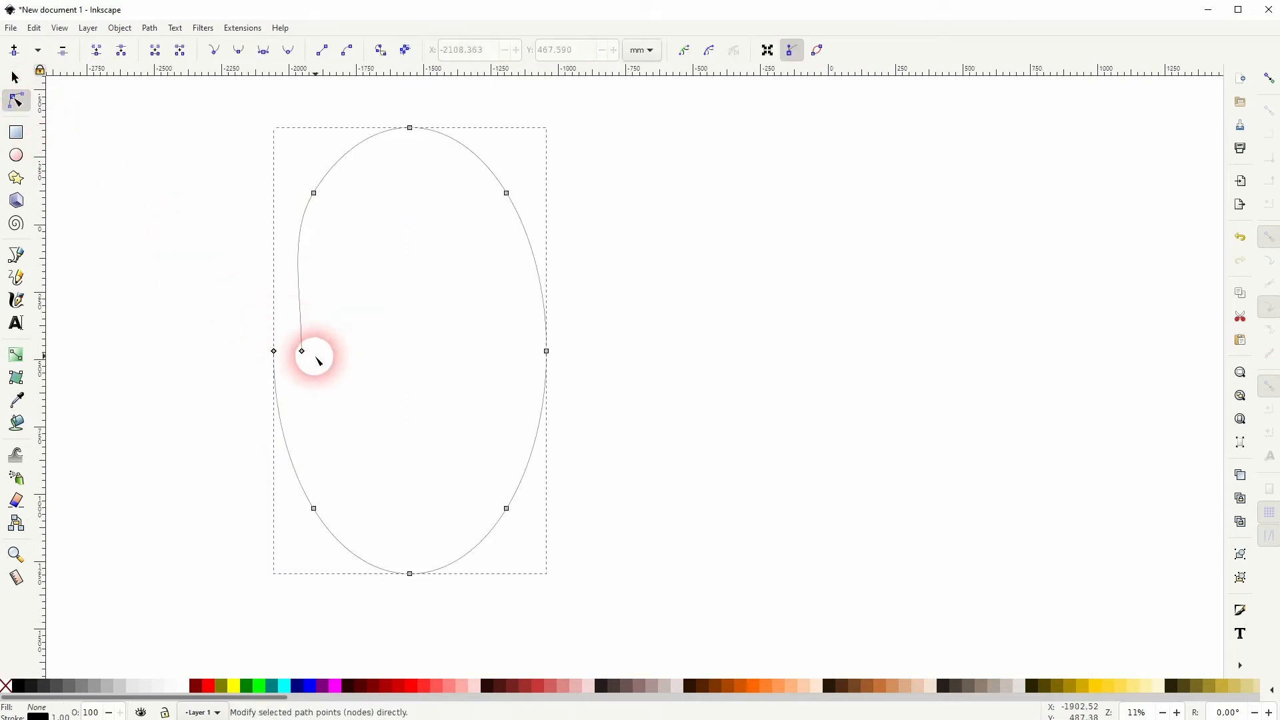
# - Nudge the loose inner end node of the outline path slightly left
pyautogui.moveTo(300, 351); pyautogui.dragTo(292, 351)
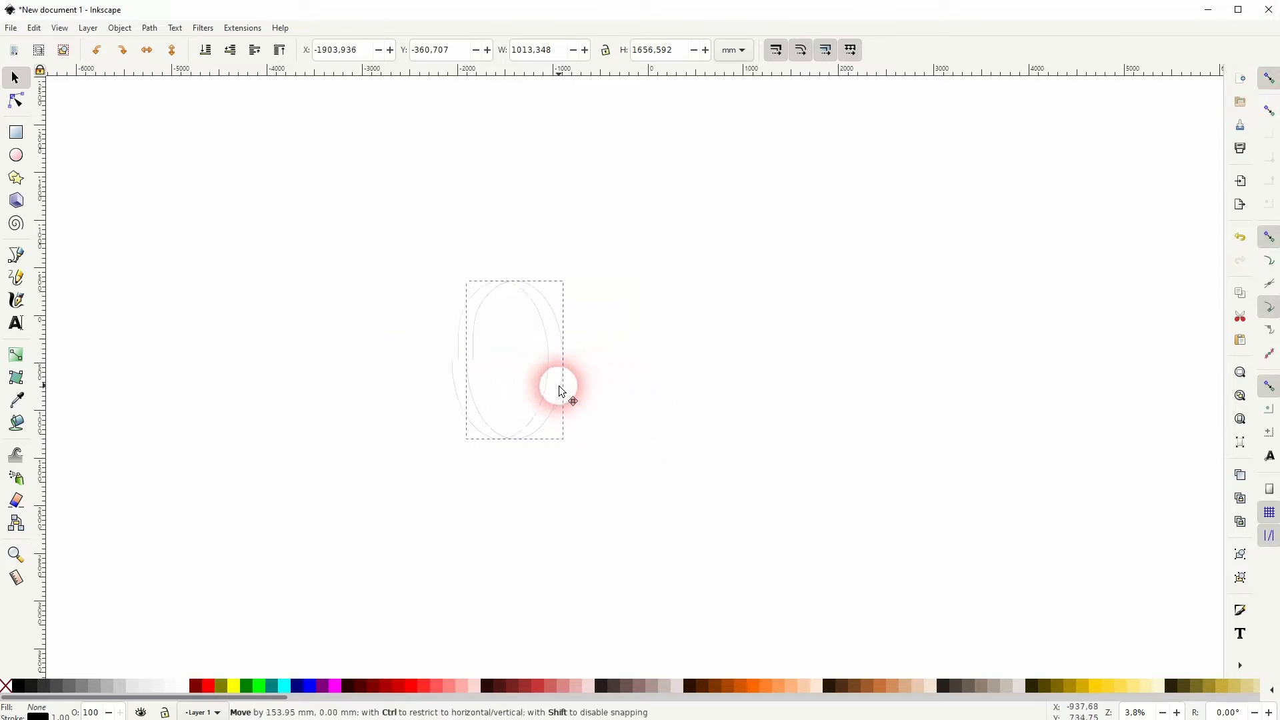
# - Shift successive ellipse outline copies rightward to build a long horizontal row
pyautogui.moveTo(560, 390); pyautogui.dragTo(1114, 347)
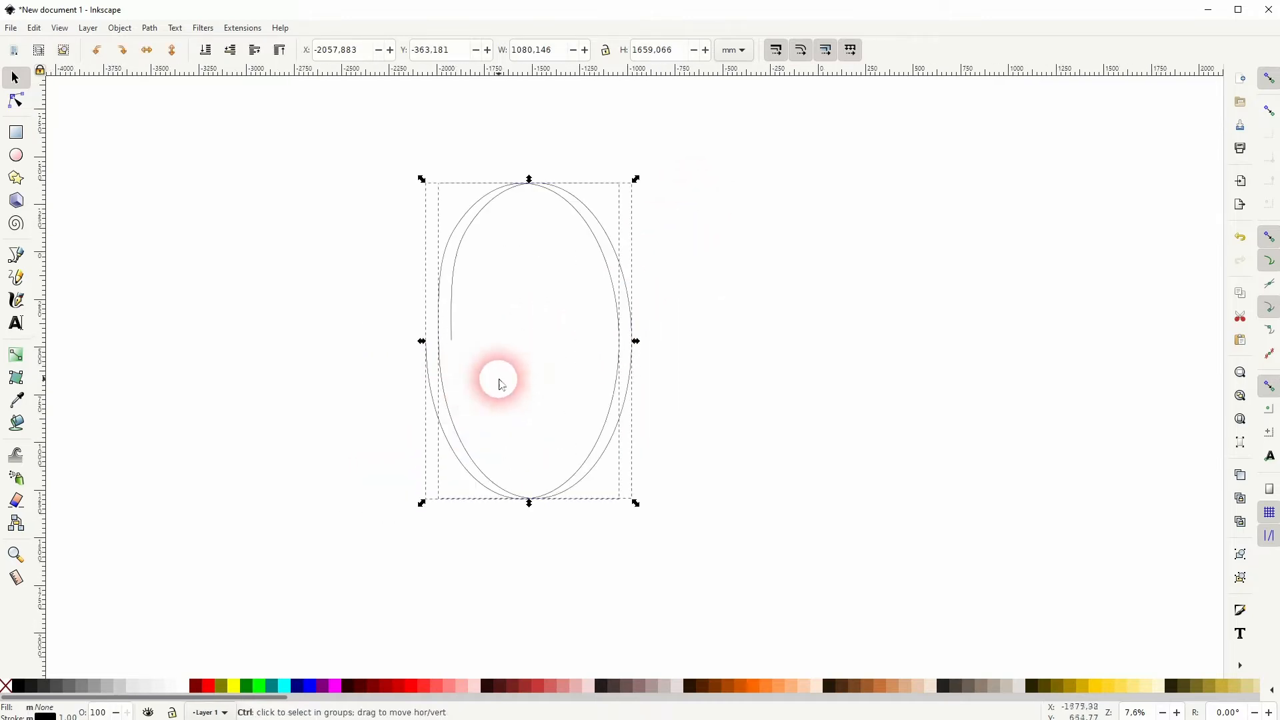
pyautogui.moveTo(500, 384); pyautogui.dragTo(671, 374)
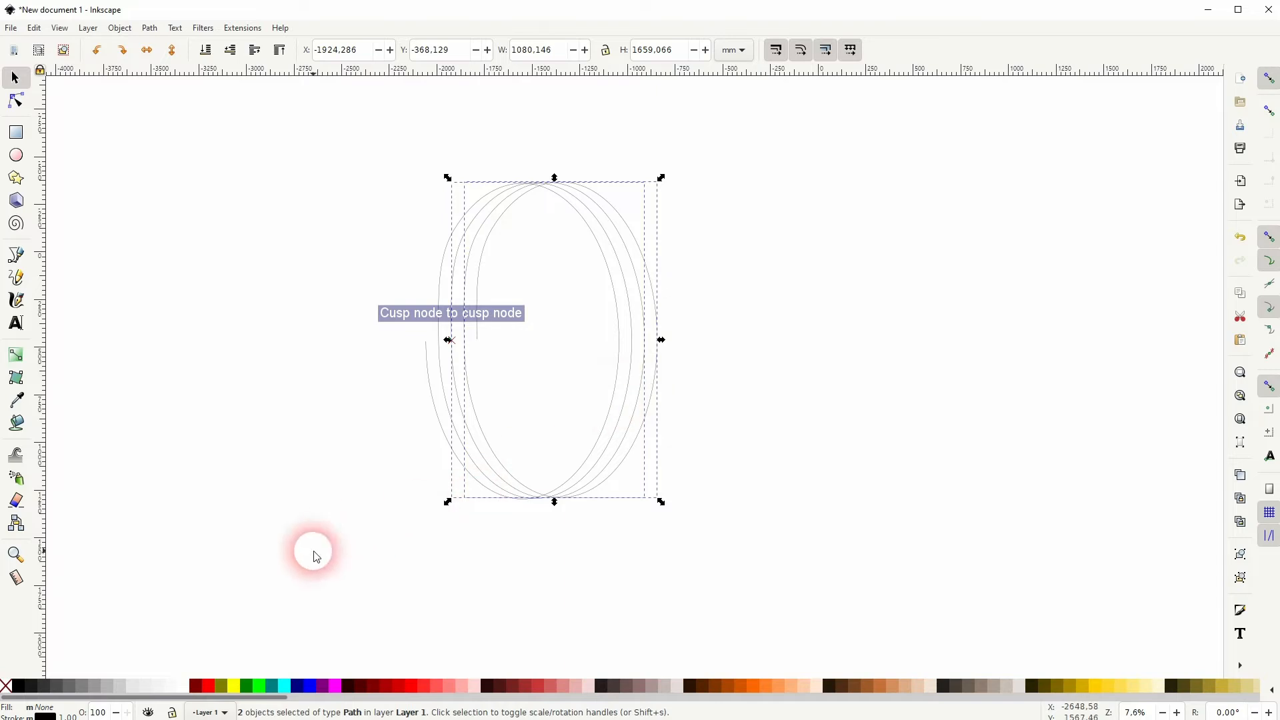
pyautogui.moveTo(314, 556); pyautogui.dragTo(709, 358)
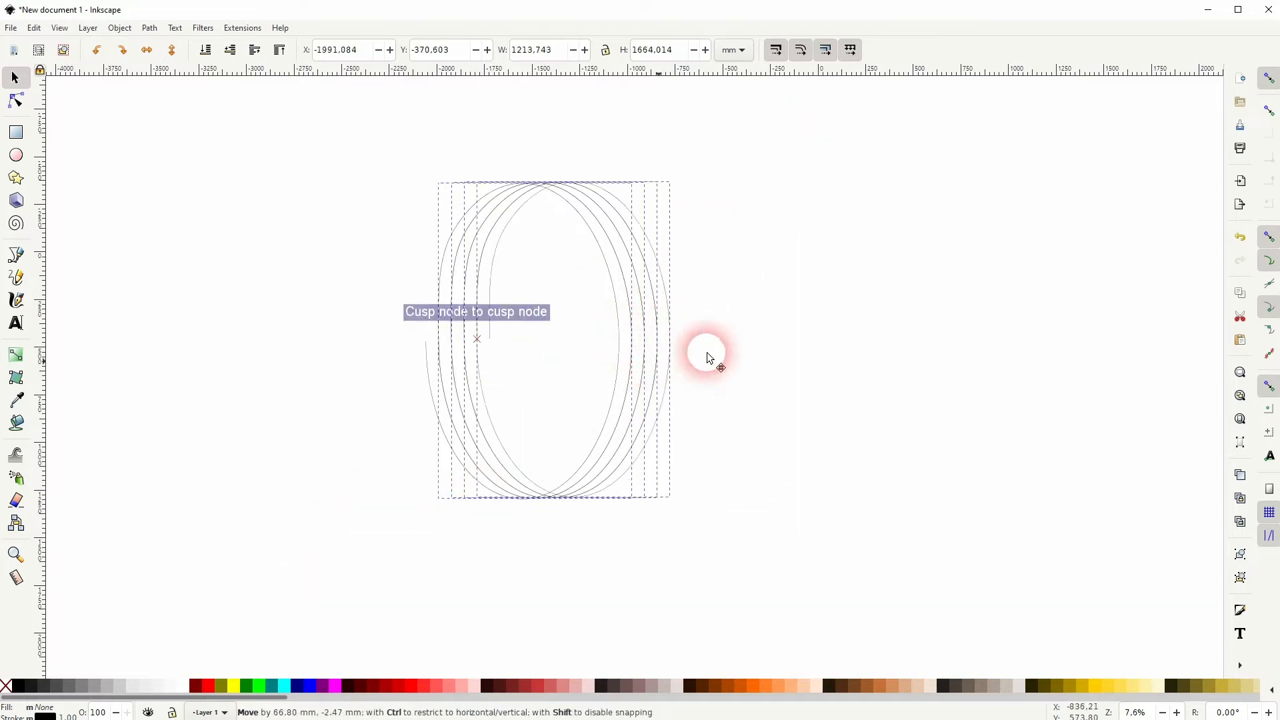
pyautogui.moveTo(709, 358); pyautogui.dragTo(704, 367)
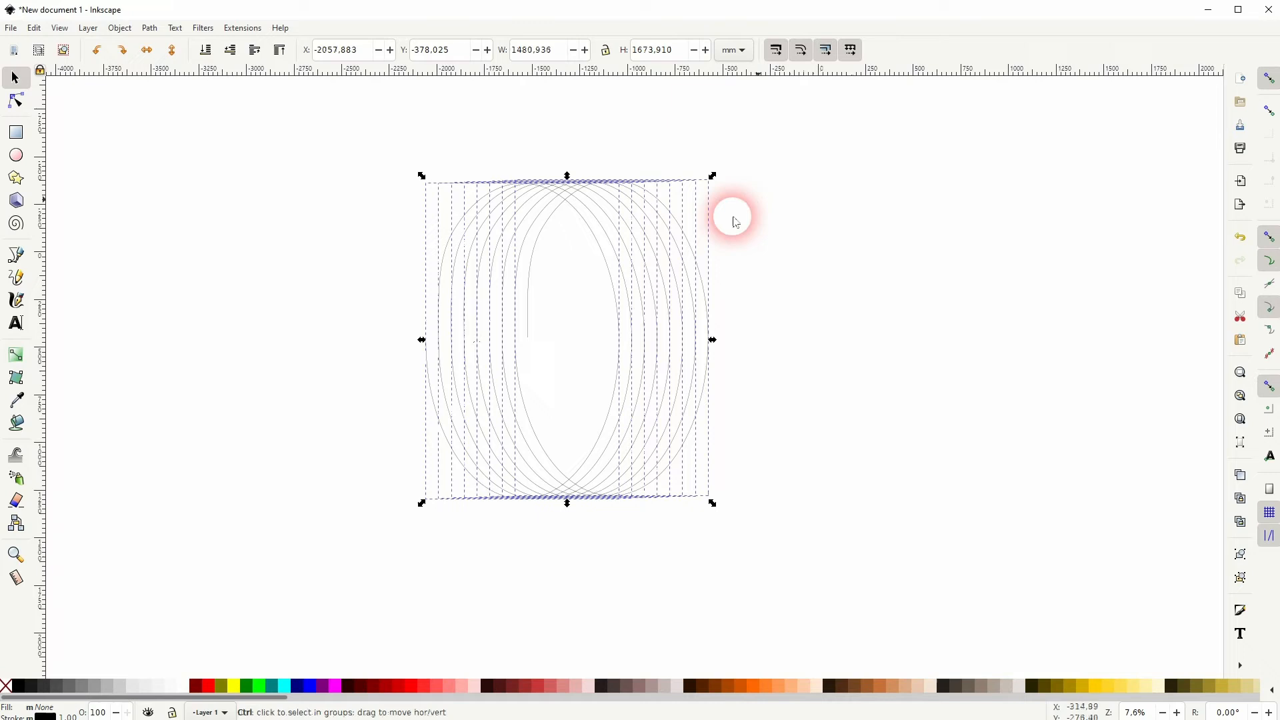
pyautogui.moveTo(733, 221); pyautogui.dragTo(732, 279)
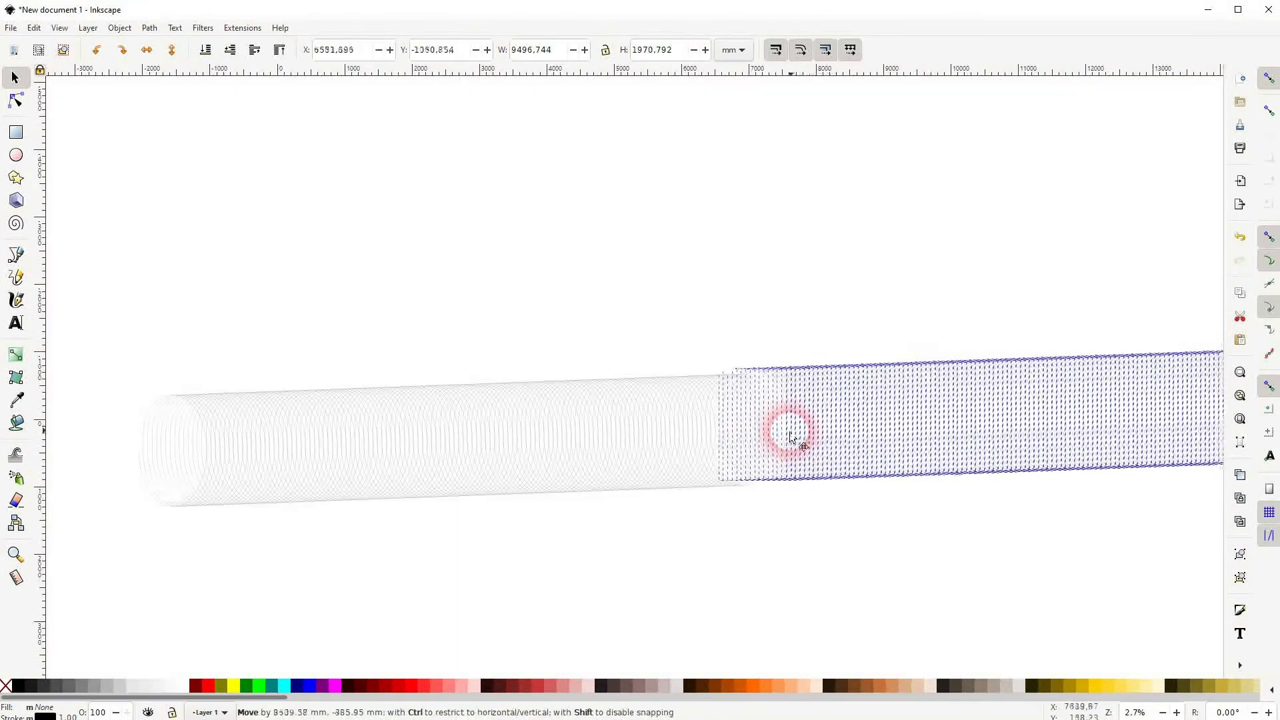
# - Select the right section of rings and slide it left to join the first section
pyautogui.moveTo(790, 437); pyautogui.dragTo(805, 486)
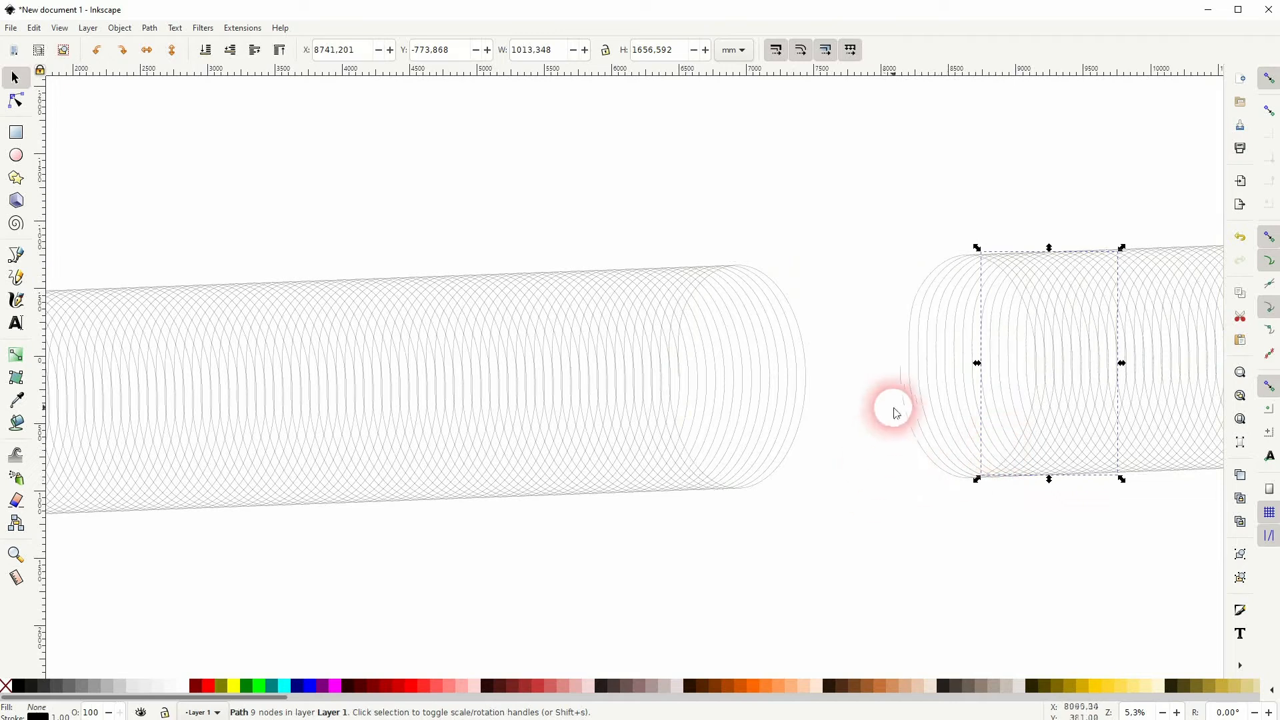
pyautogui.moveTo(895, 412); pyautogui.dragTo(683, 408)
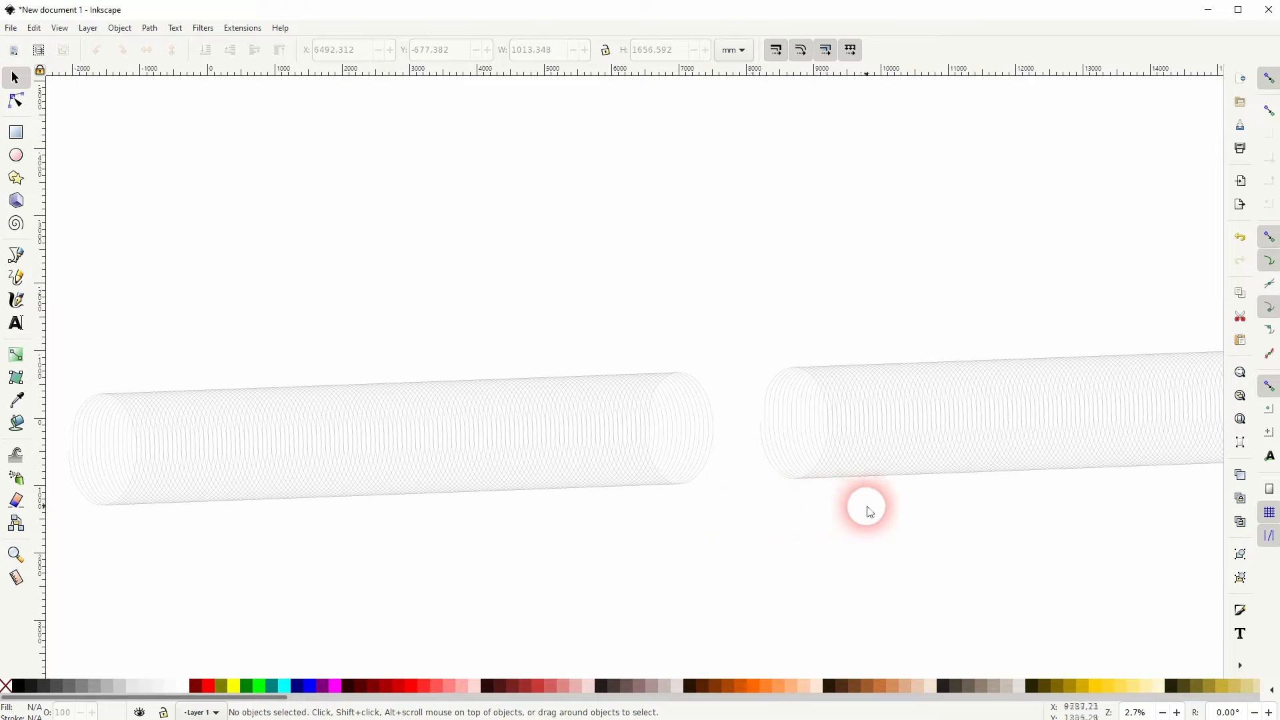
pyautogui.moveTo(868, 512); pyautogui.dragTo(629, 517)
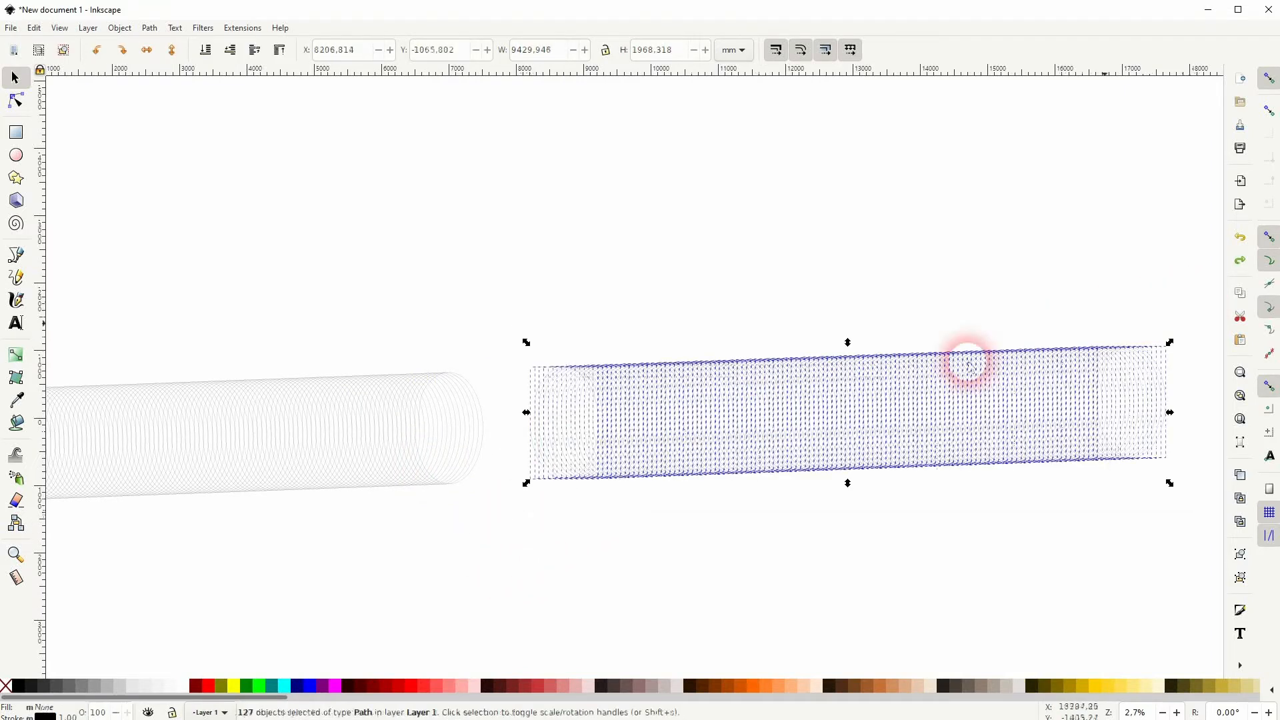
pyautogui.moveTo(964, 364); pyautogui.dragTo(433, 445)
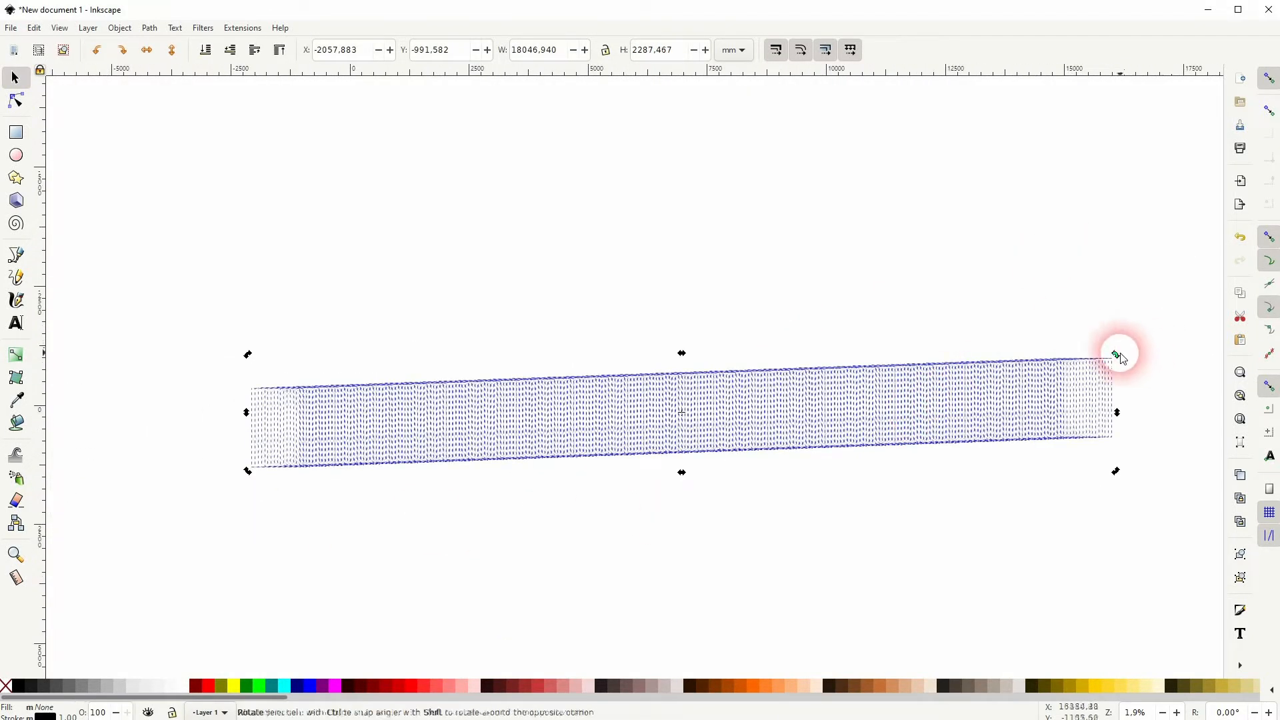
# - Rotate the joined tube with its corner handle until it lies level
pyautogui.moveTo(1114, 353); pyautogui.dragTo(1110, 368)
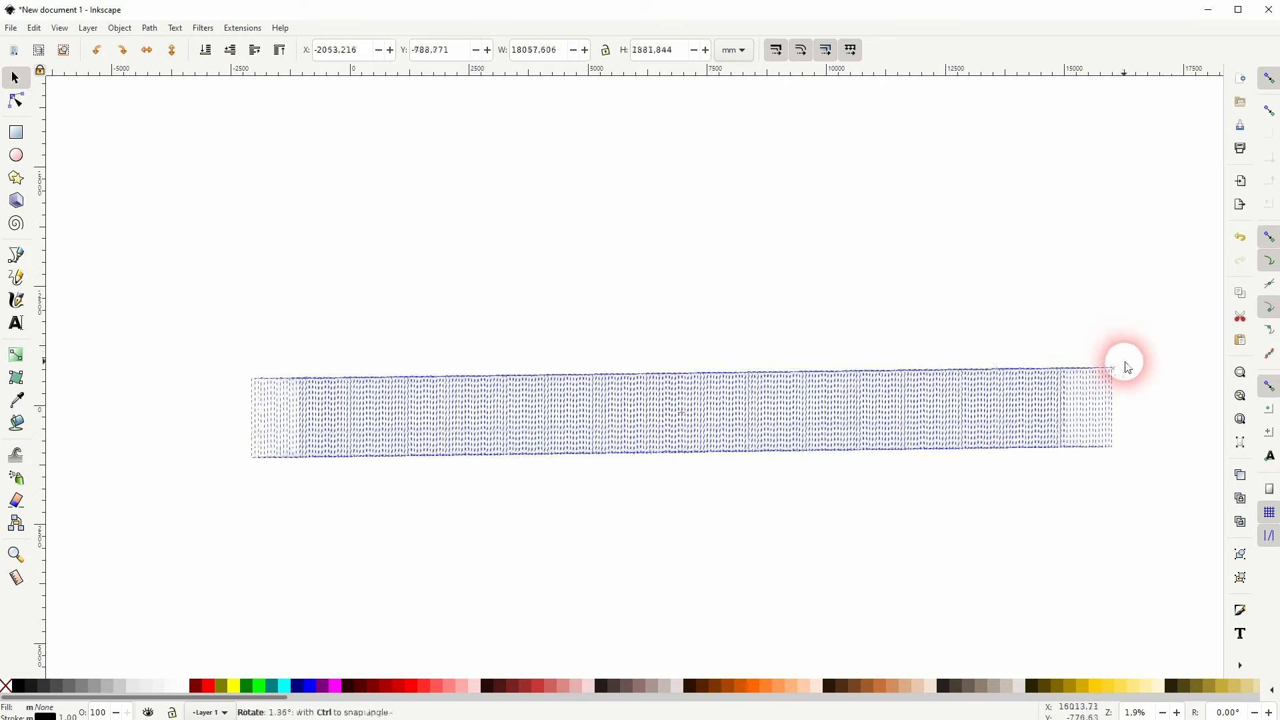
pyautogui.moveTo(1110, 369); pyautogui.dragTo(1112, 367)
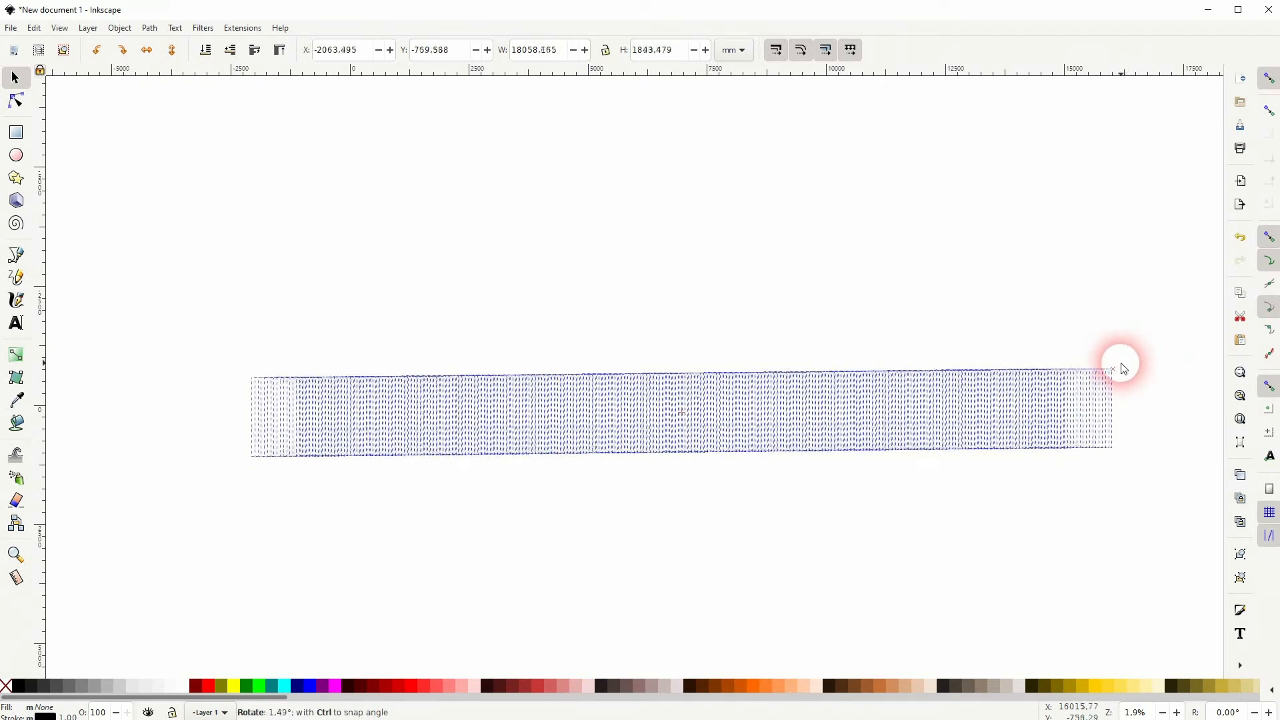
pyautogui.click(356, 520)
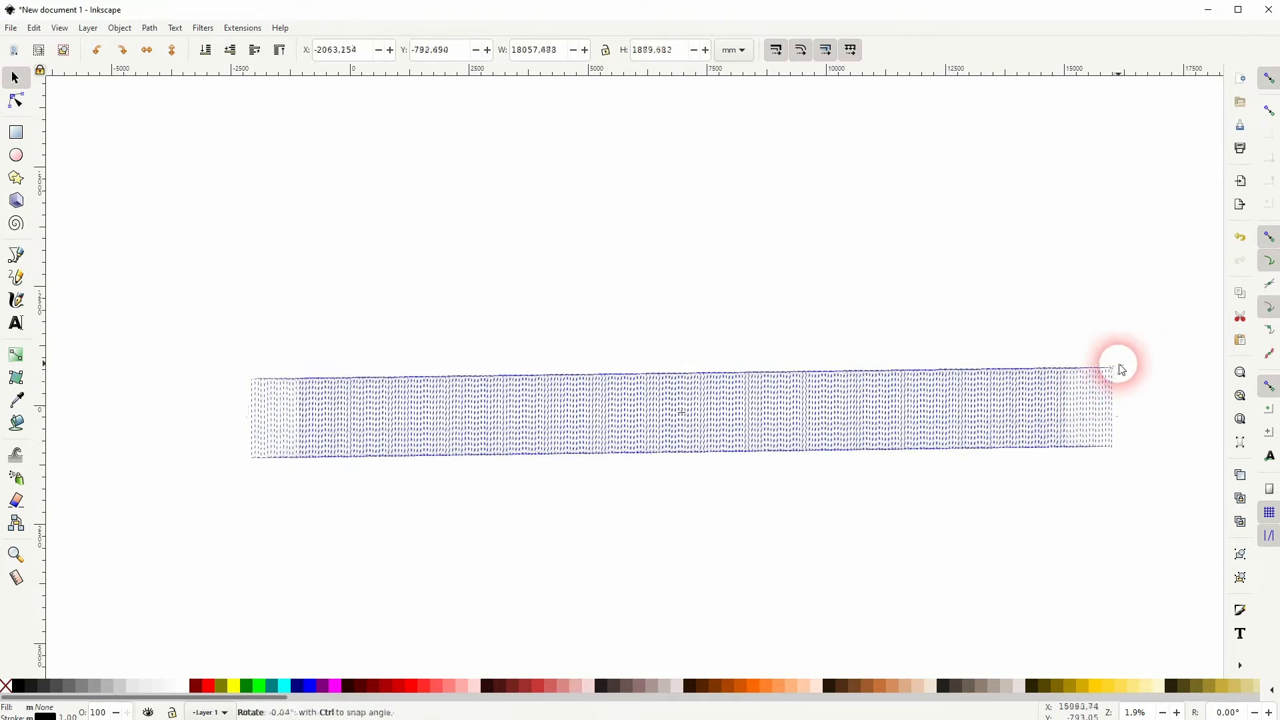
pyautogui.moveTo(1110, 369); pyautogui.dragTo(1115, 372)
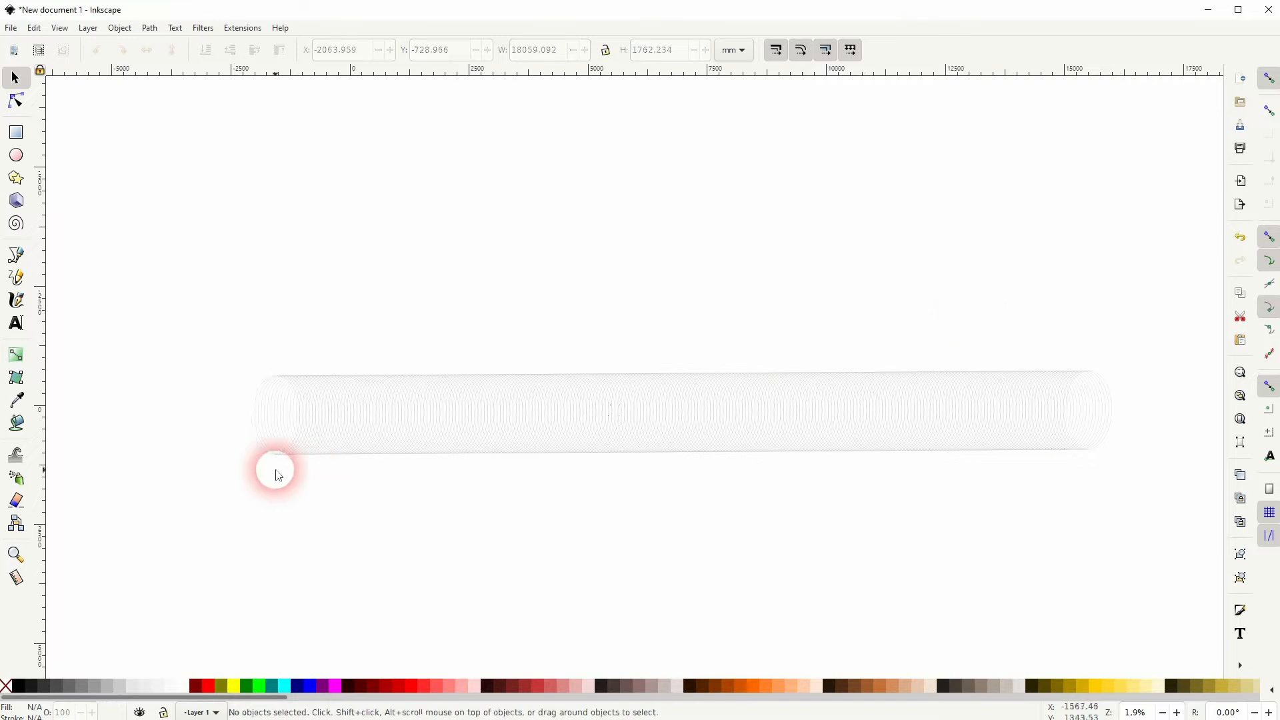
# - Place the tube copy below the original and combine its ellipses with Path > Combine
pyautogui.moveTo(278, 476); pyautogui.dragTo(496, 184)
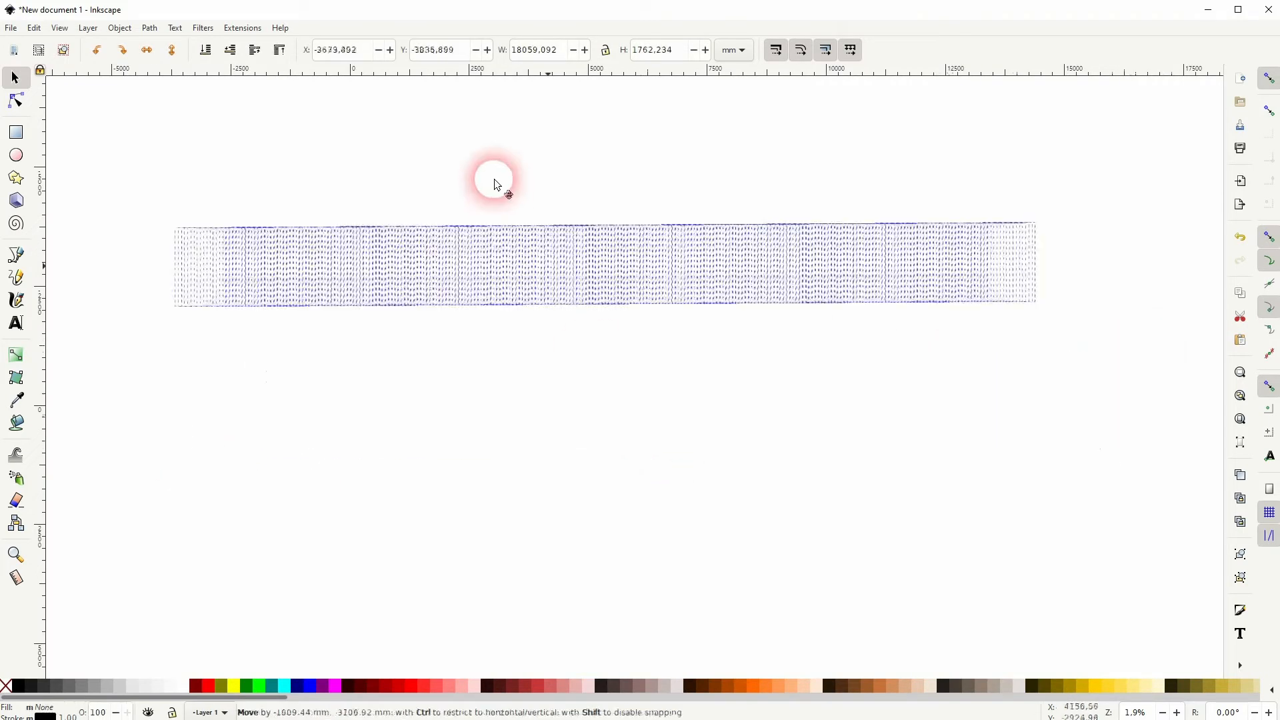
pyautogui.moveTo(494, 182); pyautogui.dragTo(462, 171)
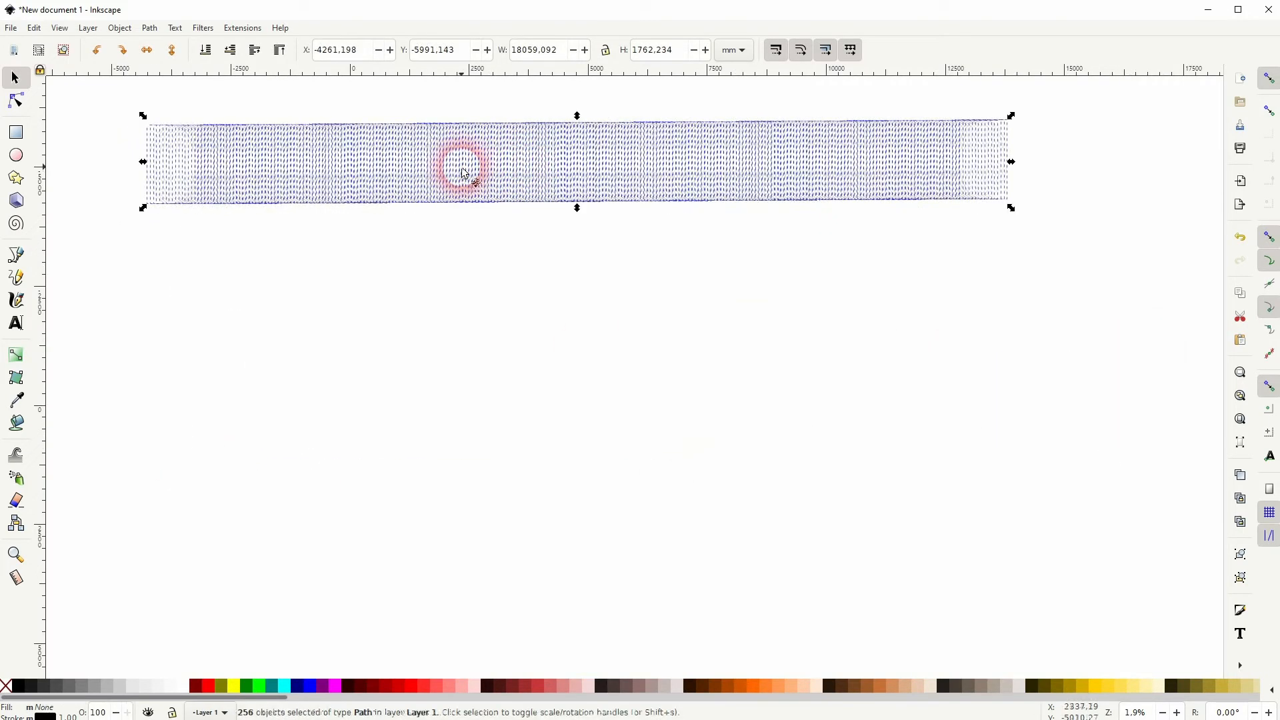
pyautogui.click(202, 50)
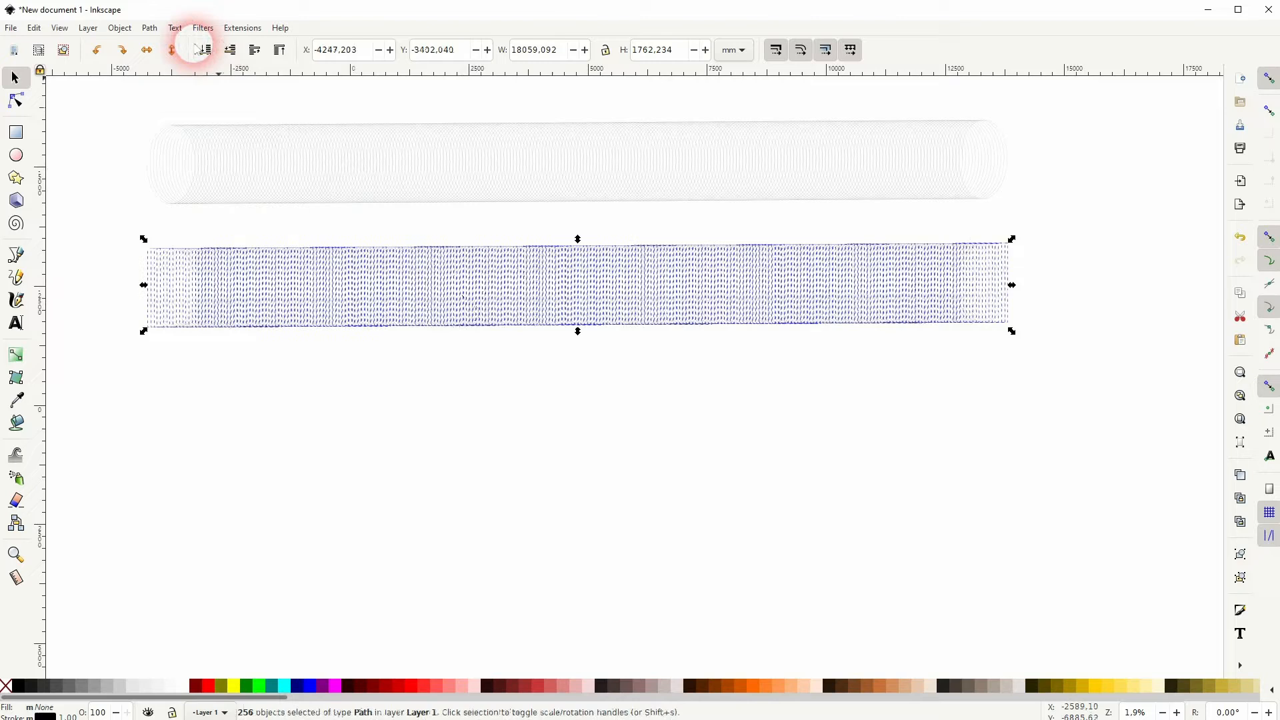
pyautogui.click(149, 27)
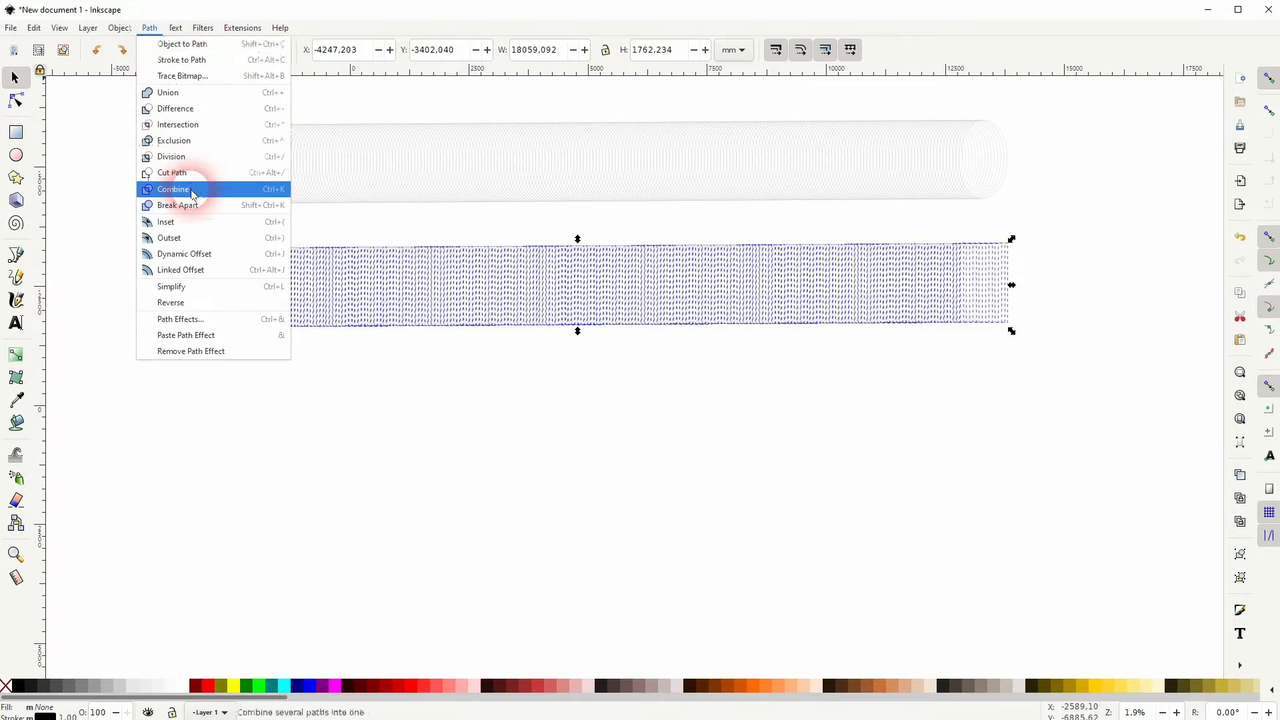
pyautogui.click(172, 189)
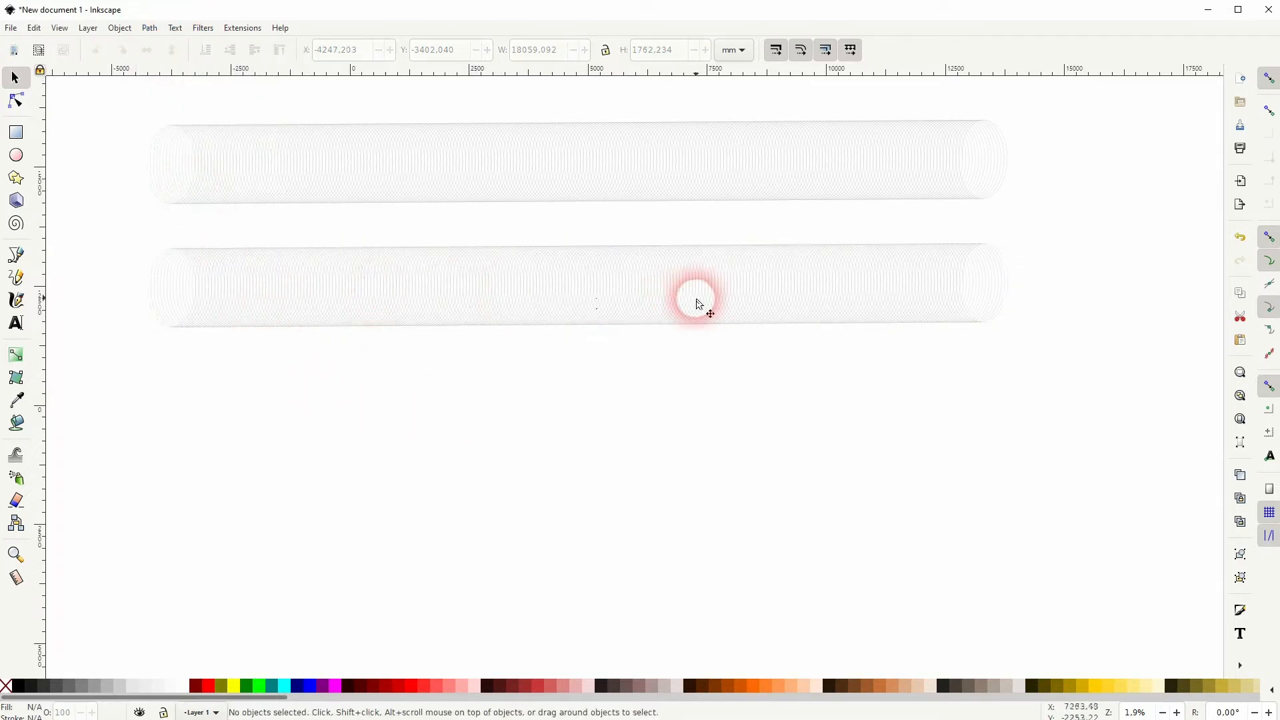
# - Draw a four-node wavy Bezier curve beneath the two tubes, then return to the Selector
pyautogui.click(695, 294)
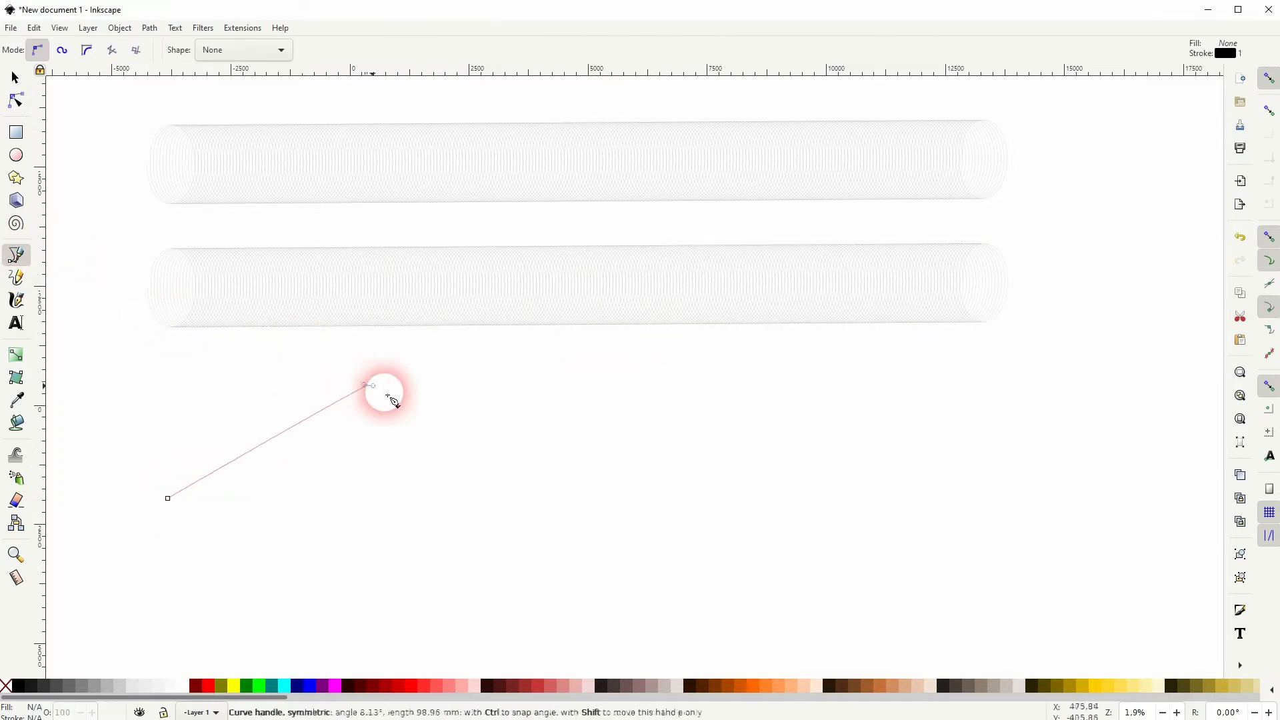
pyautogui.moveTo(384, 392); pyautogui.dragTo(796, 400)
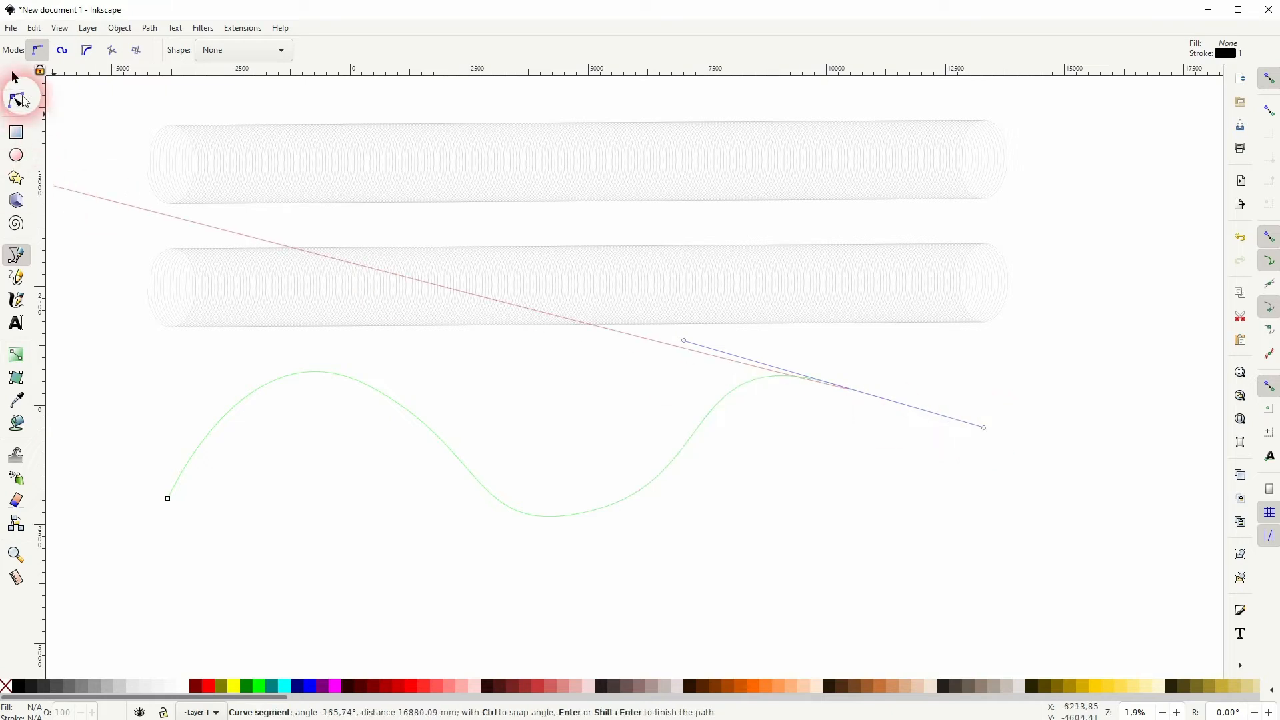
pyautogui.click(14, 77)
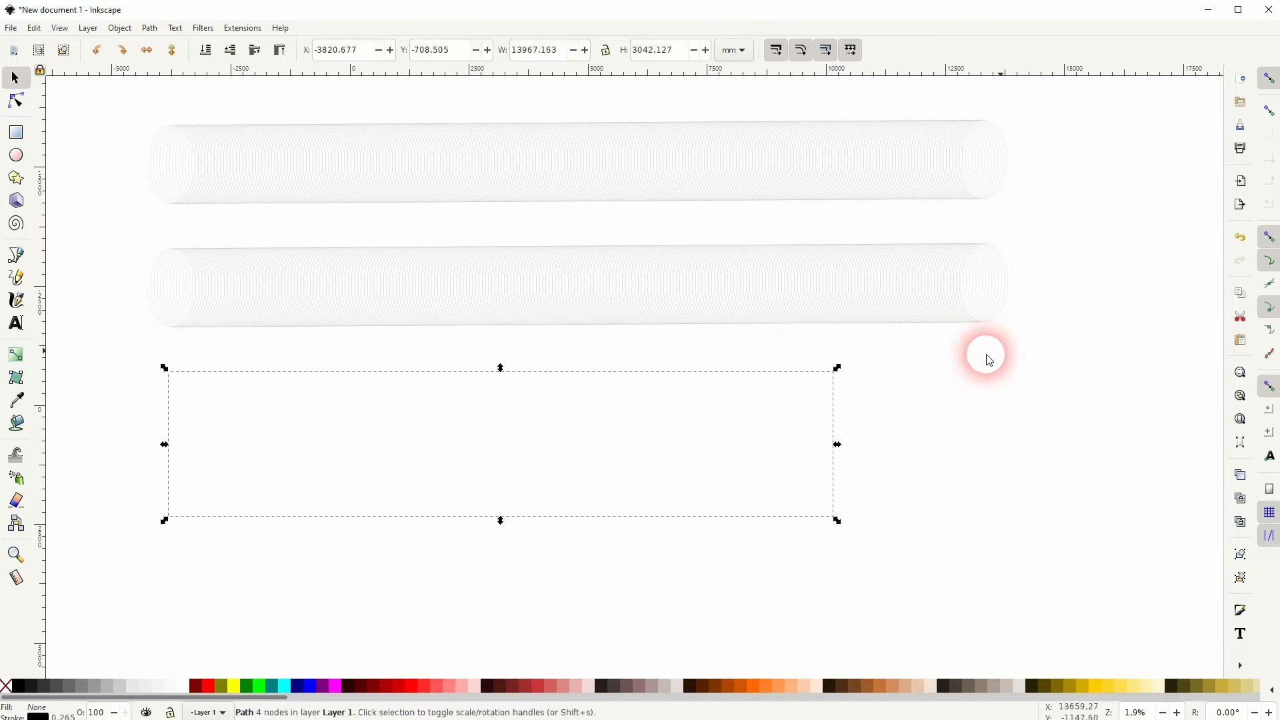
# - Give the wavy curve a flat black stroke in Fill and Stroke
pyautogui.click(119, 27)
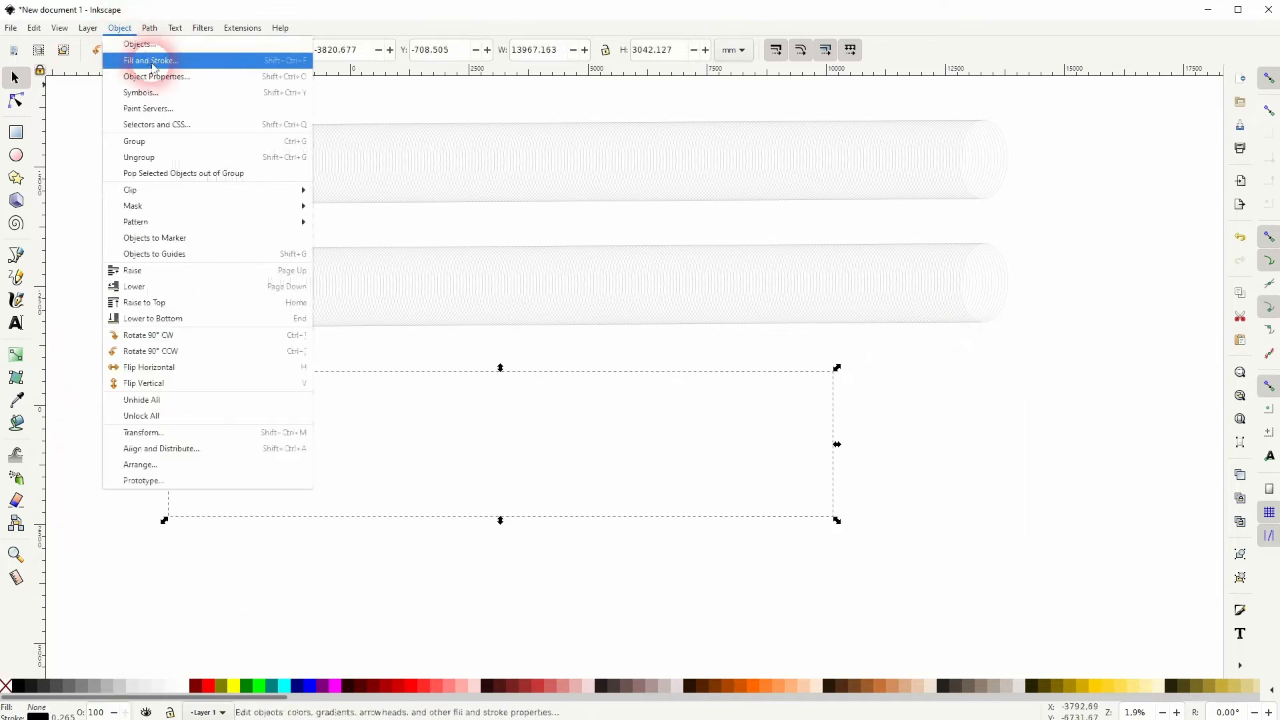
pyautogui.click(148, 61)
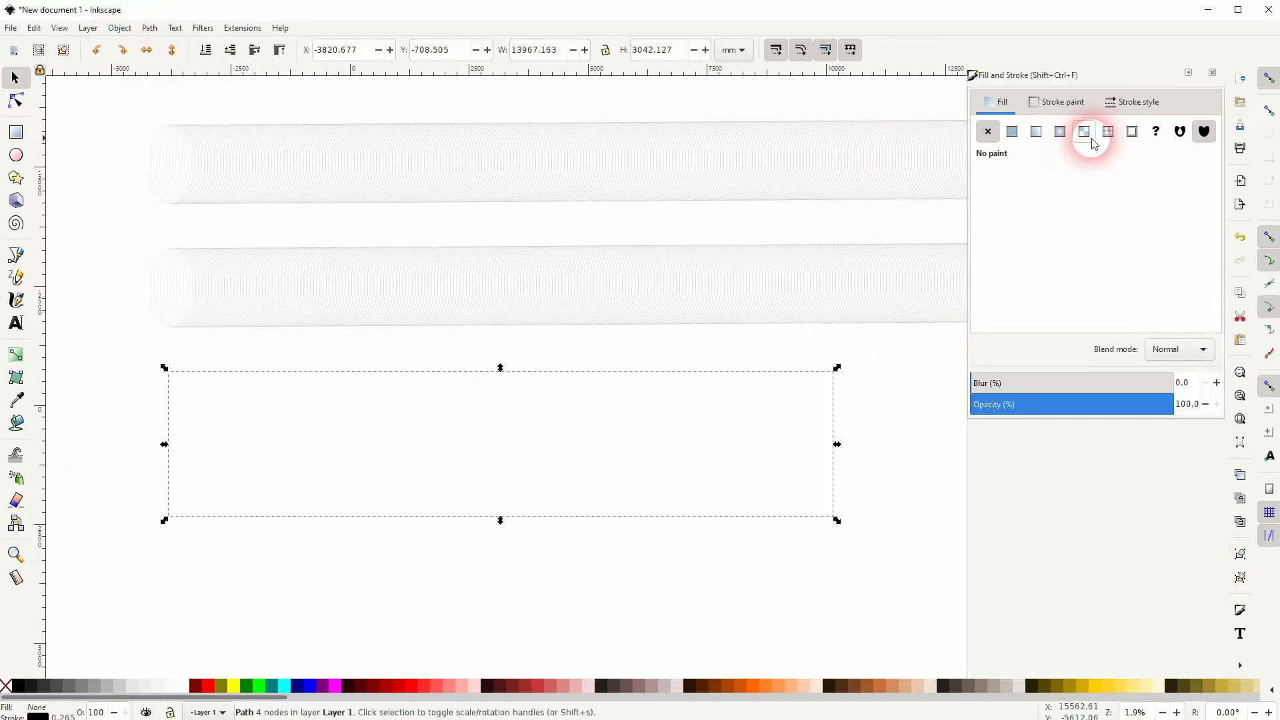
pyautogui.click(1135, 102)
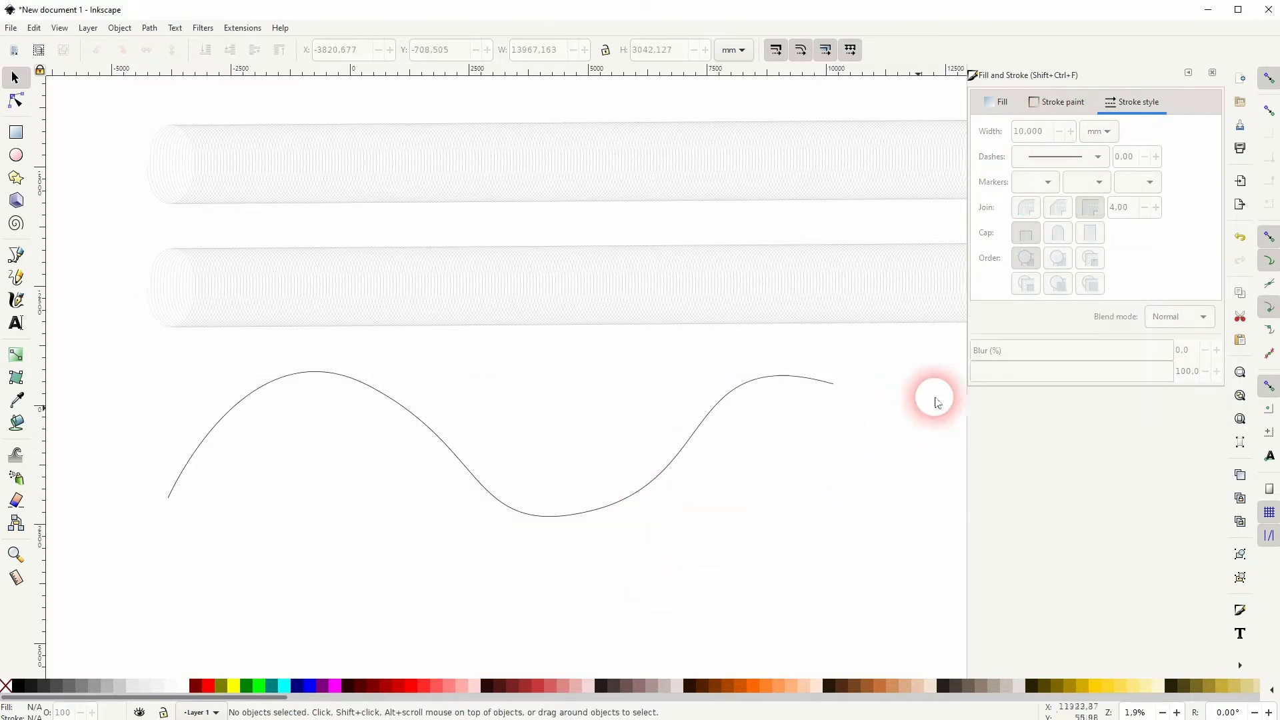
pyautogui.click(1212, 74)
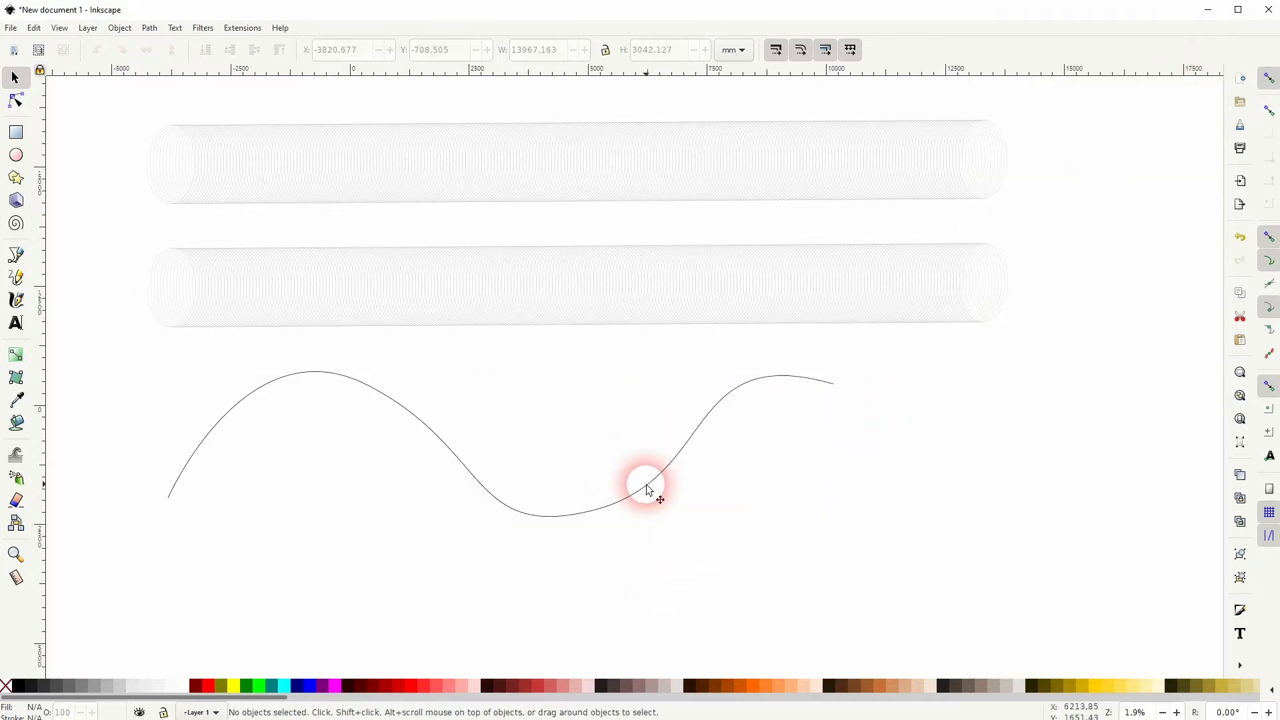
# - Select the lower ellipse tube together with the wavy curve
pyautogui.click(648, 491)
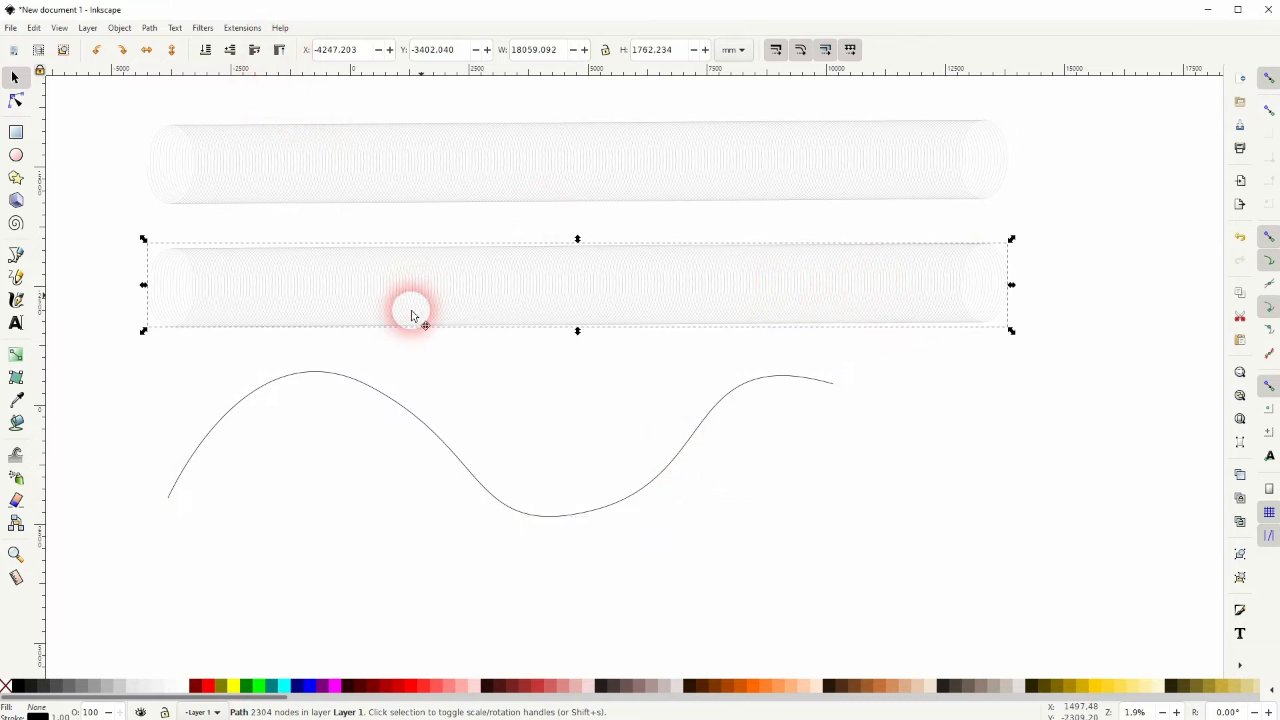
pyautogui.moveTo(413, 314); pyautogui.dragTo(429, 323)
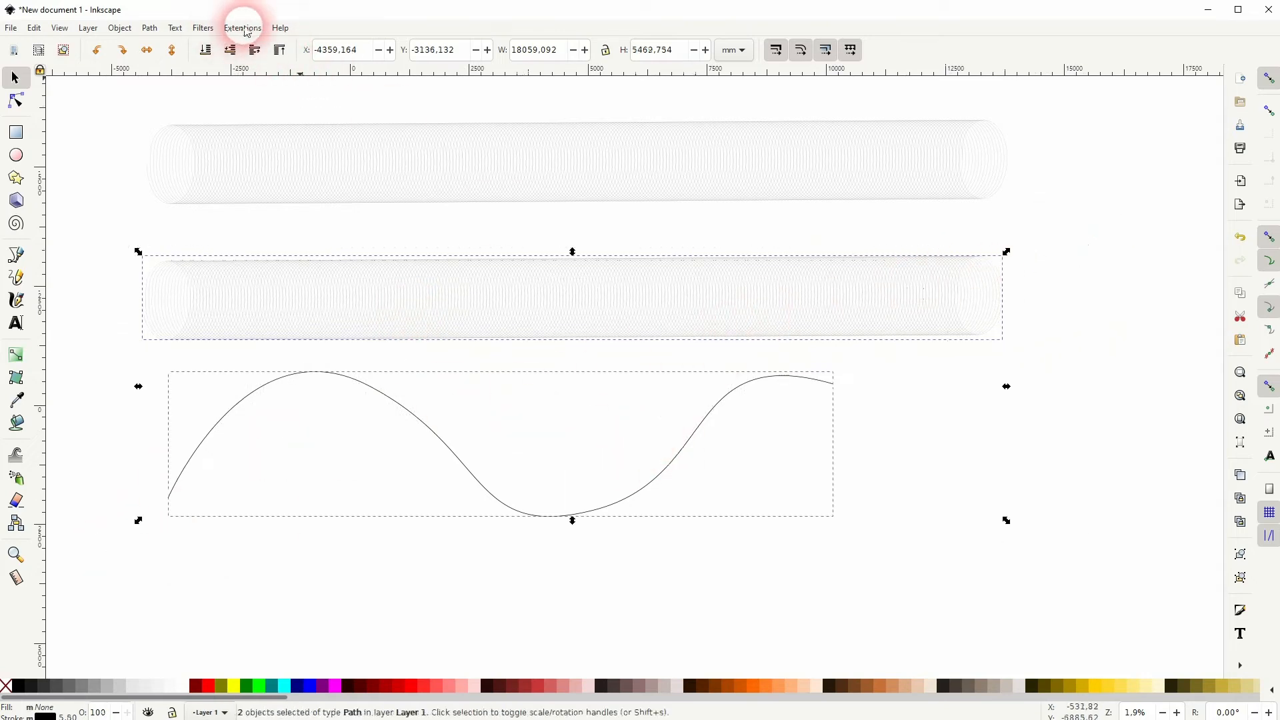
pyautogui.click(241, 27)
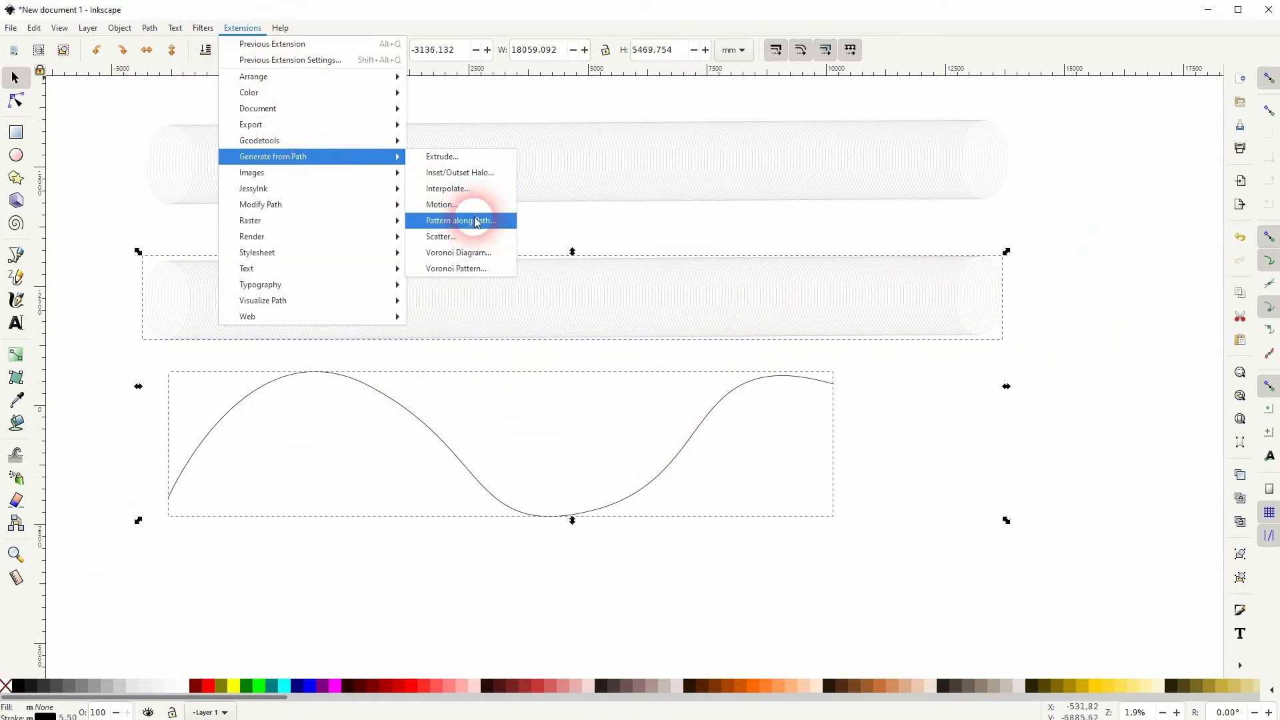
# - Apply Pattern along Path with live preview, Repeated copies and Snake deformation to the lower tube
pyautogui.click(459, 221)
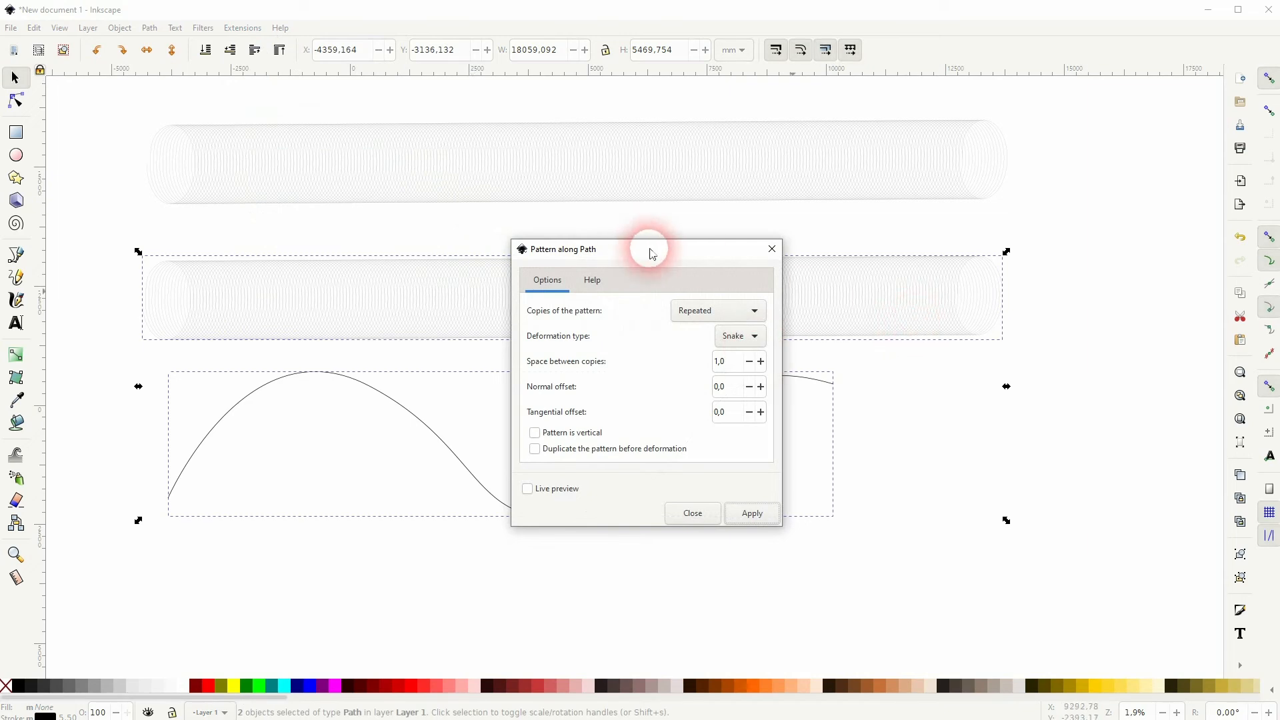
pyautogui.moveTo(645, 248); pyautogui.dragTo(994, 141)
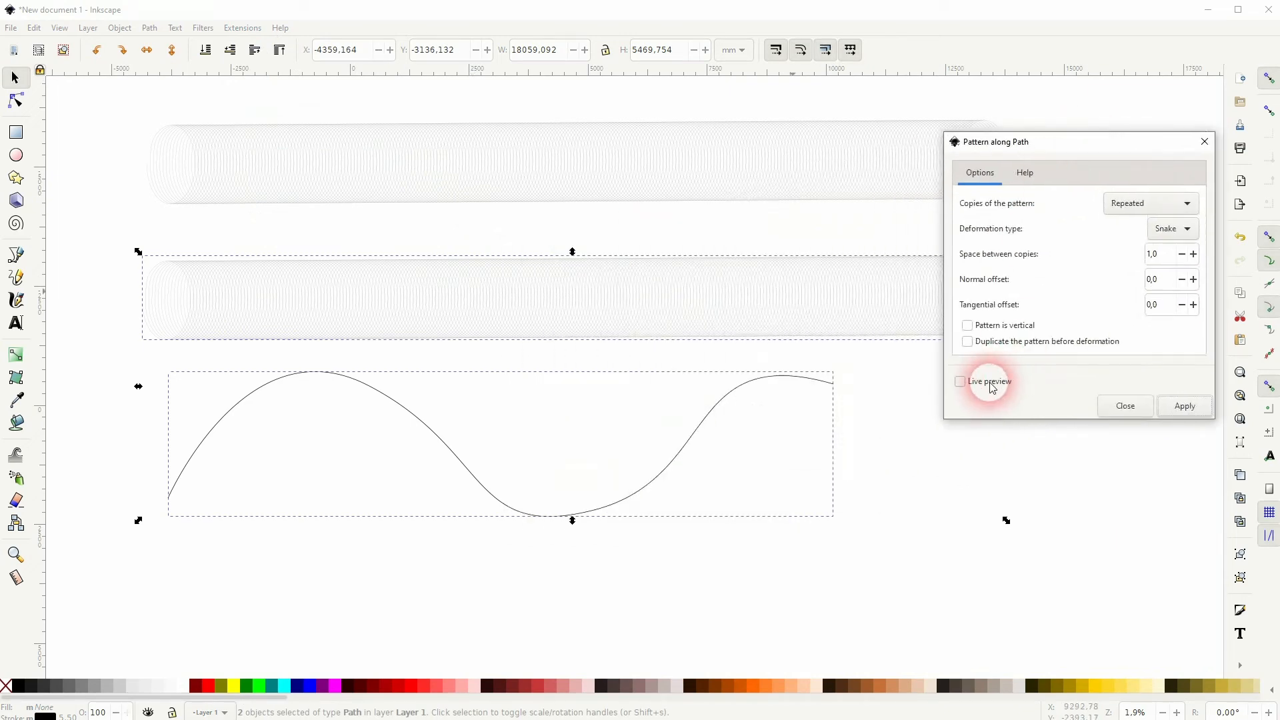
pyautogui.click(961, 381)
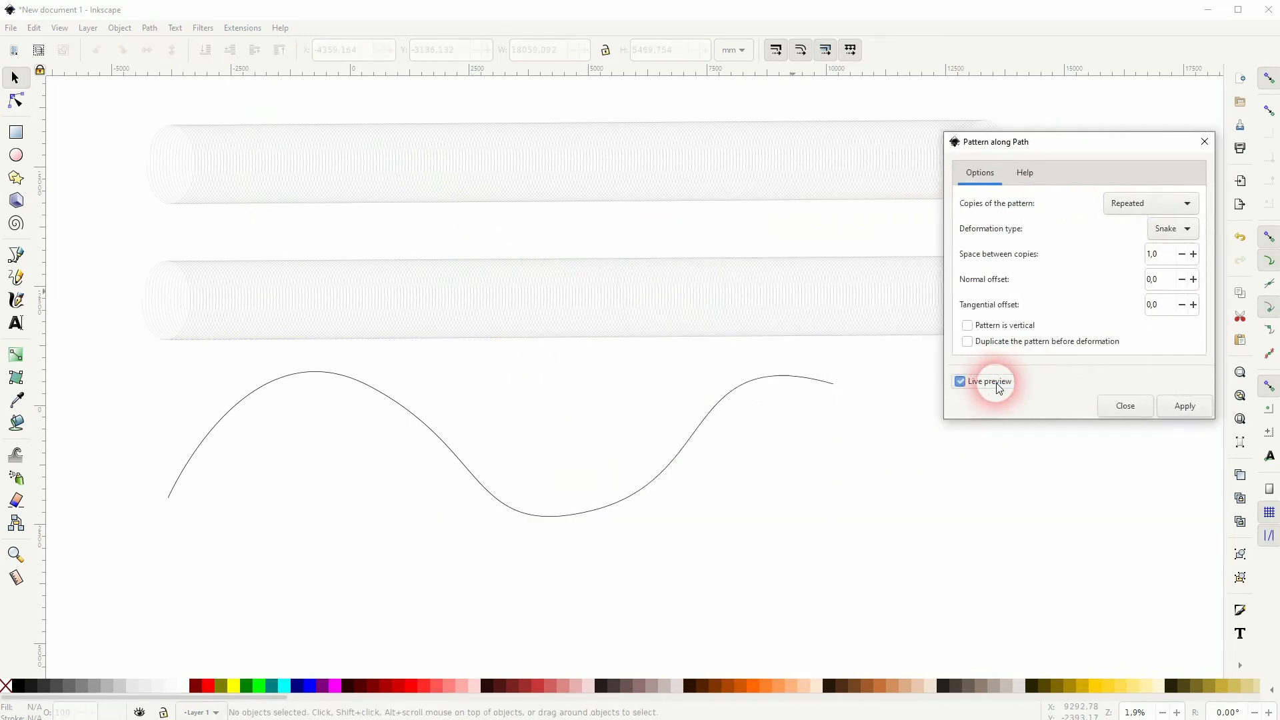
pyautogui.click(961, 381)
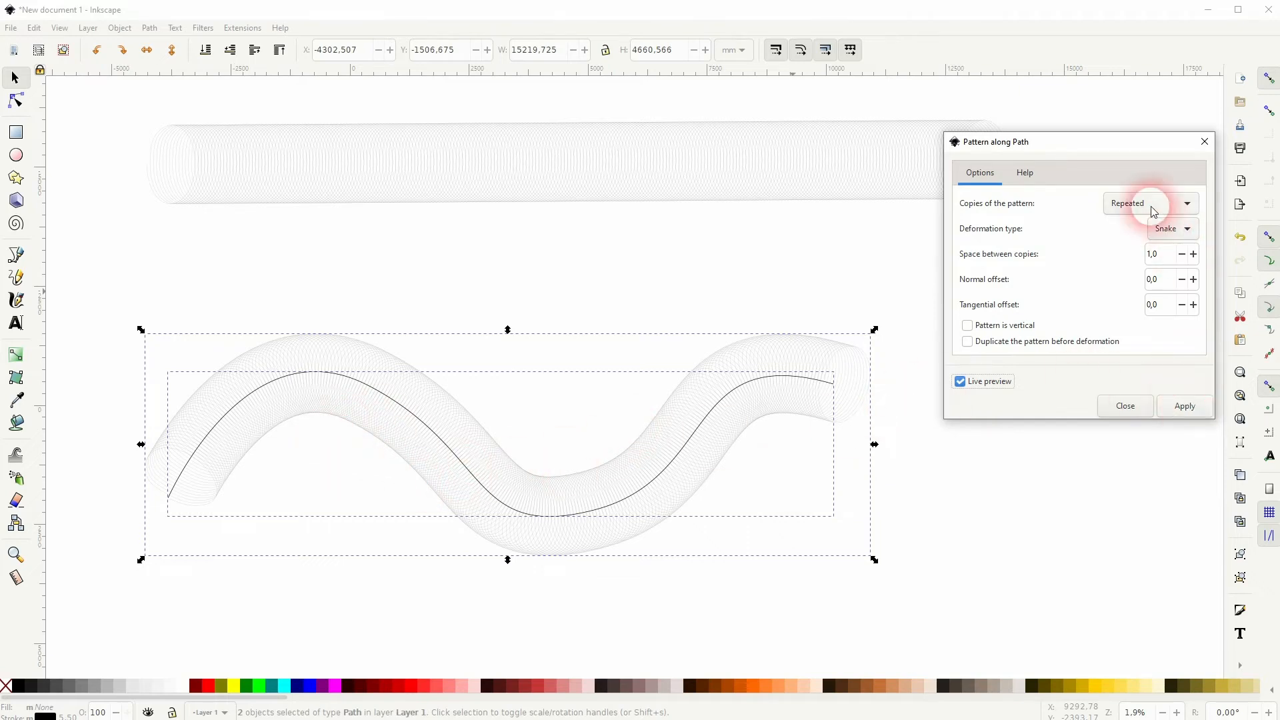
pyautogui.click(1150, 203)
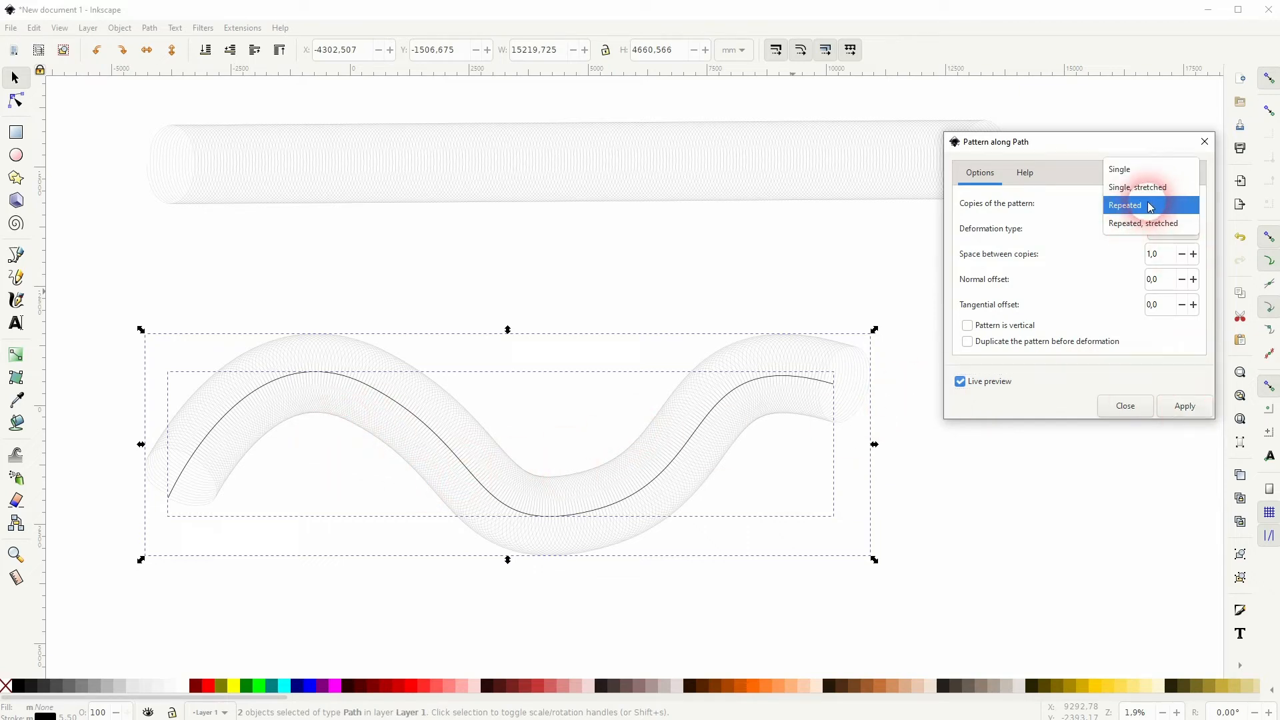
pyautogui.click(1125, 205)
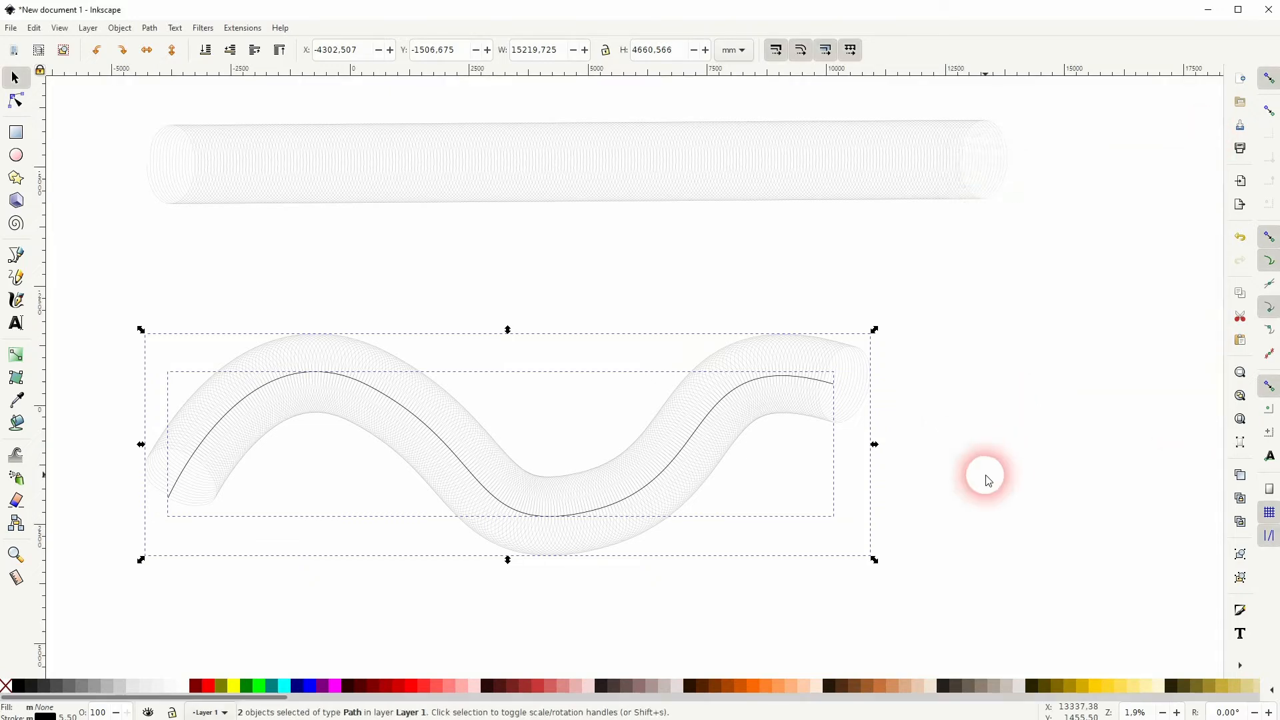
pyautogui.click(645, 490)
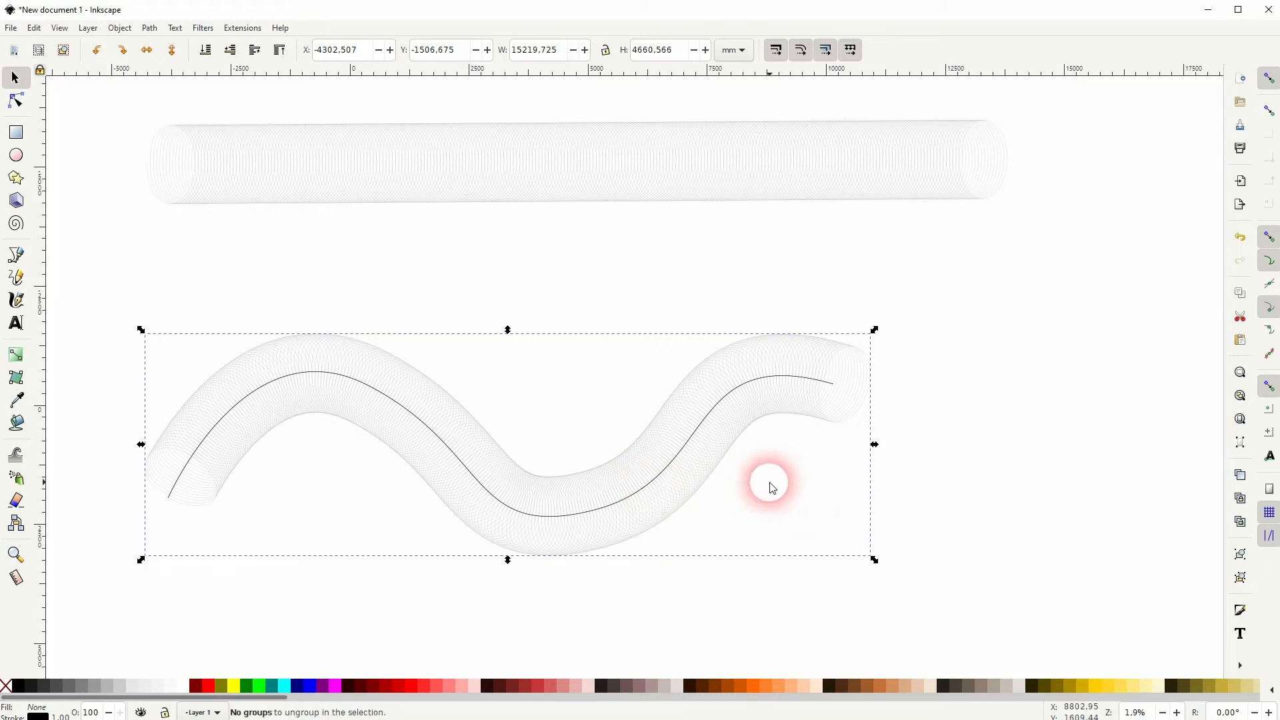
# - Deselect, then drag the snaking tube away from the wavy guide curve
pyautogui.click(686, 500)
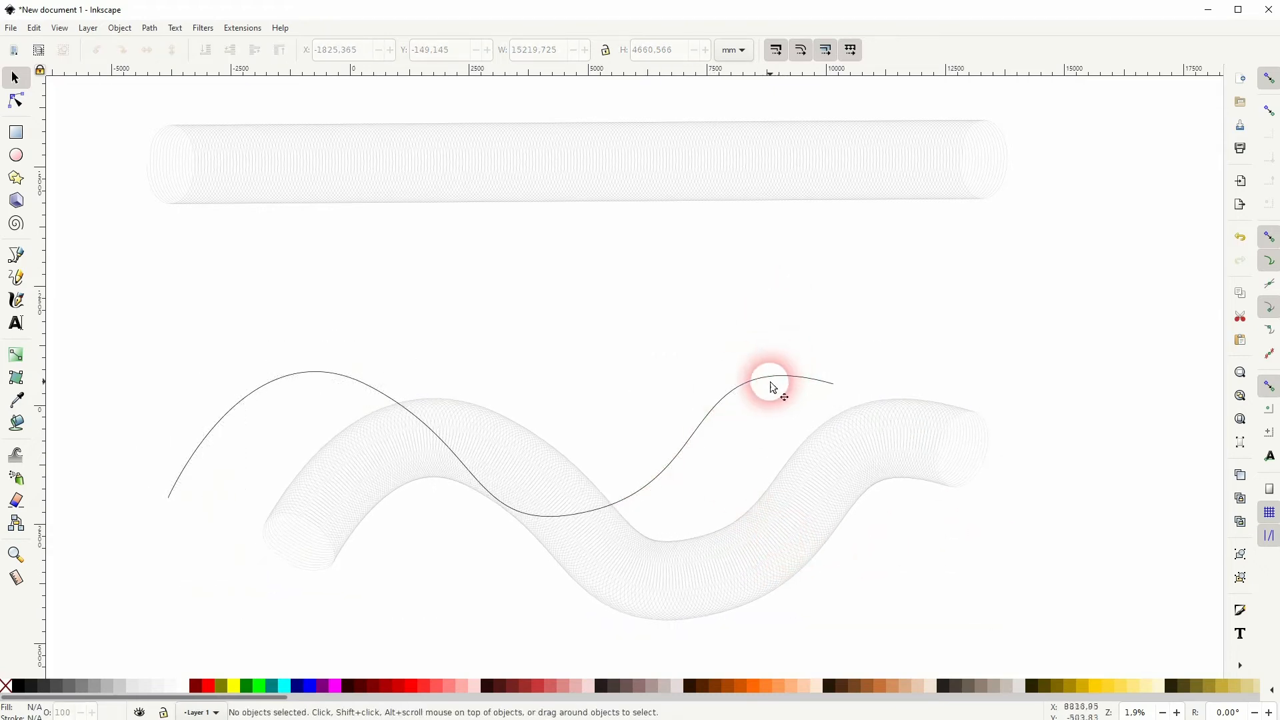
pyautogui.moveTo(770, 386); pyautogui.dragTo(569, 457)
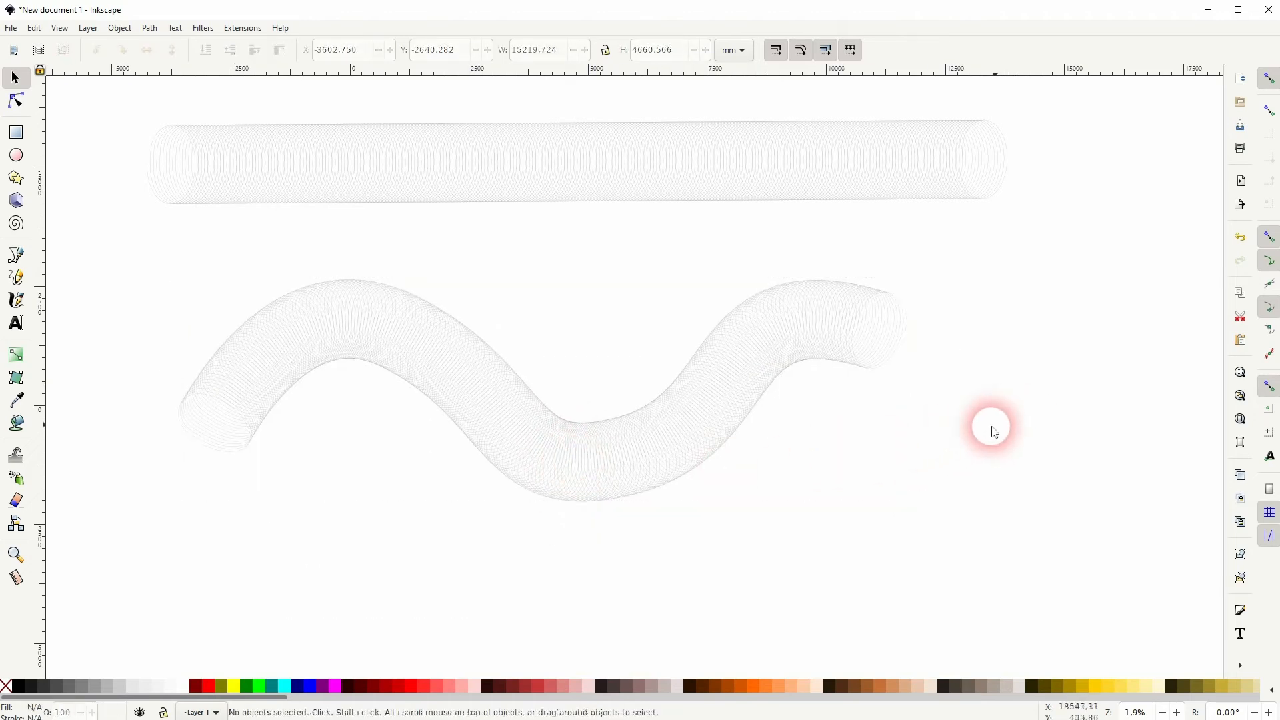
pyautogui.moveTo(477, 404)
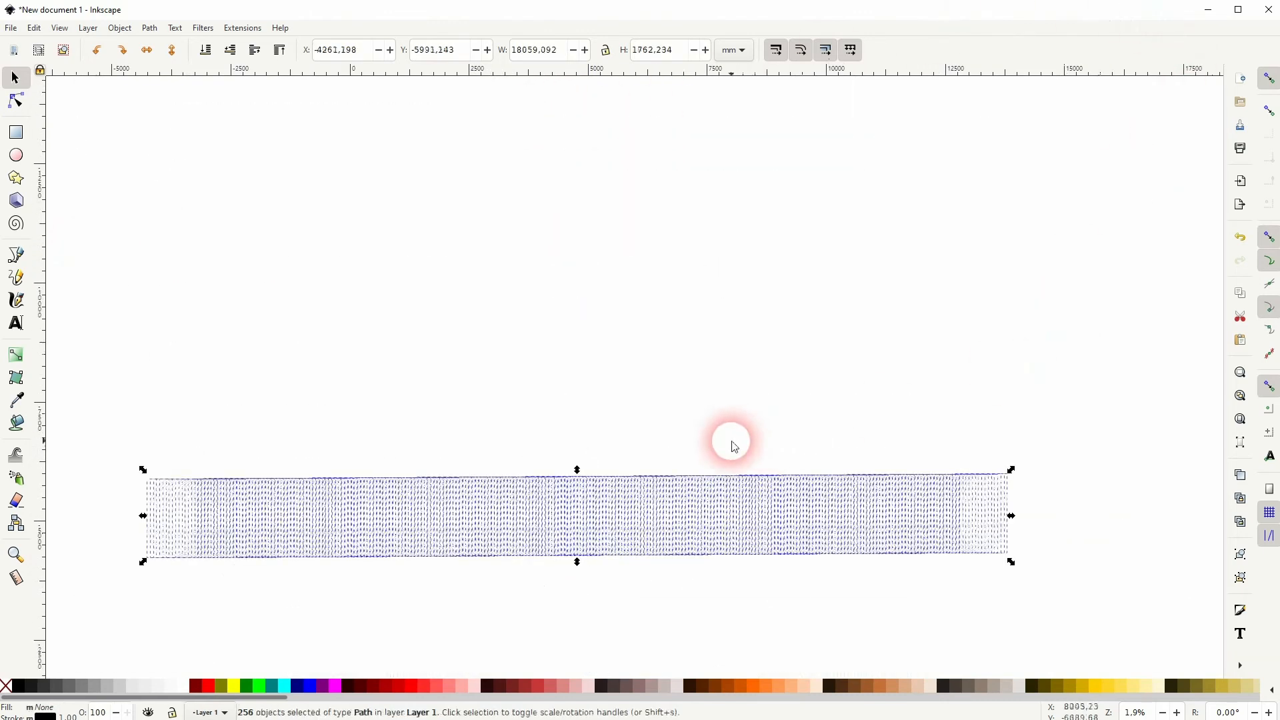
# - Move the duplicated tube above the original and combine its ellipses into one path
pyautogui.moveTo(731, 445); pyautogui.dragTo(633, 421)
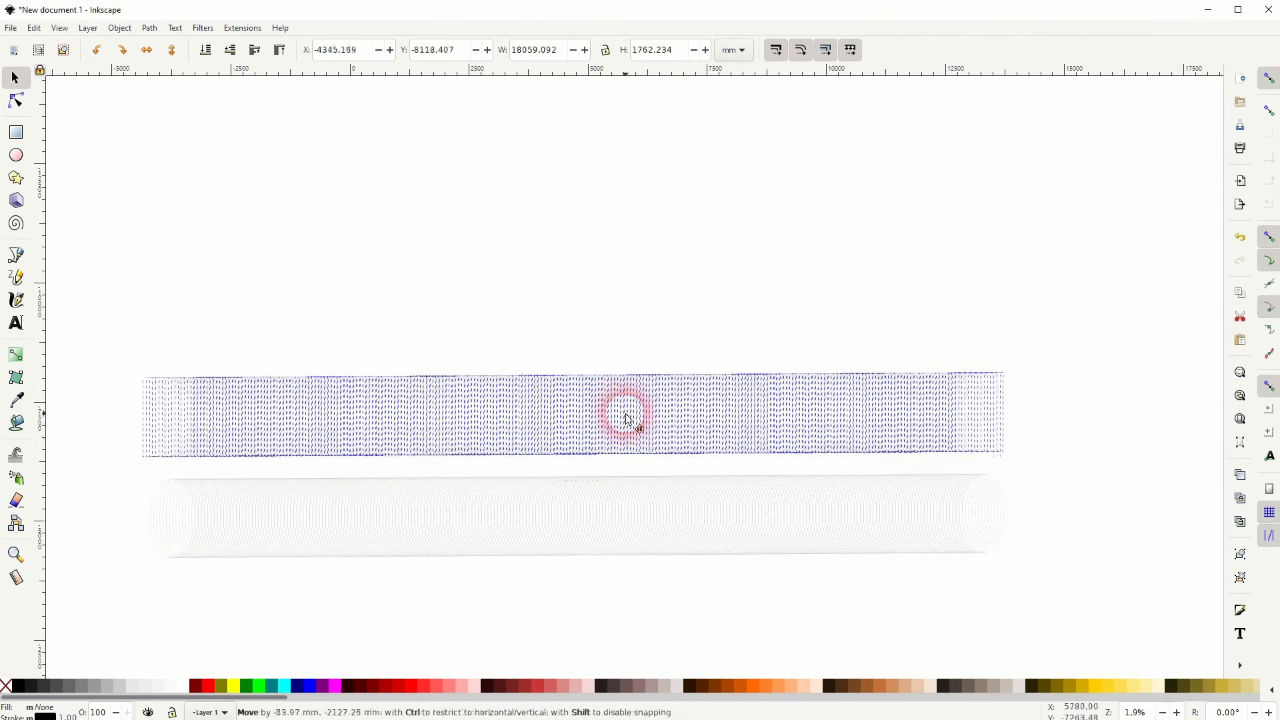
pyautogui.click(149, 28)
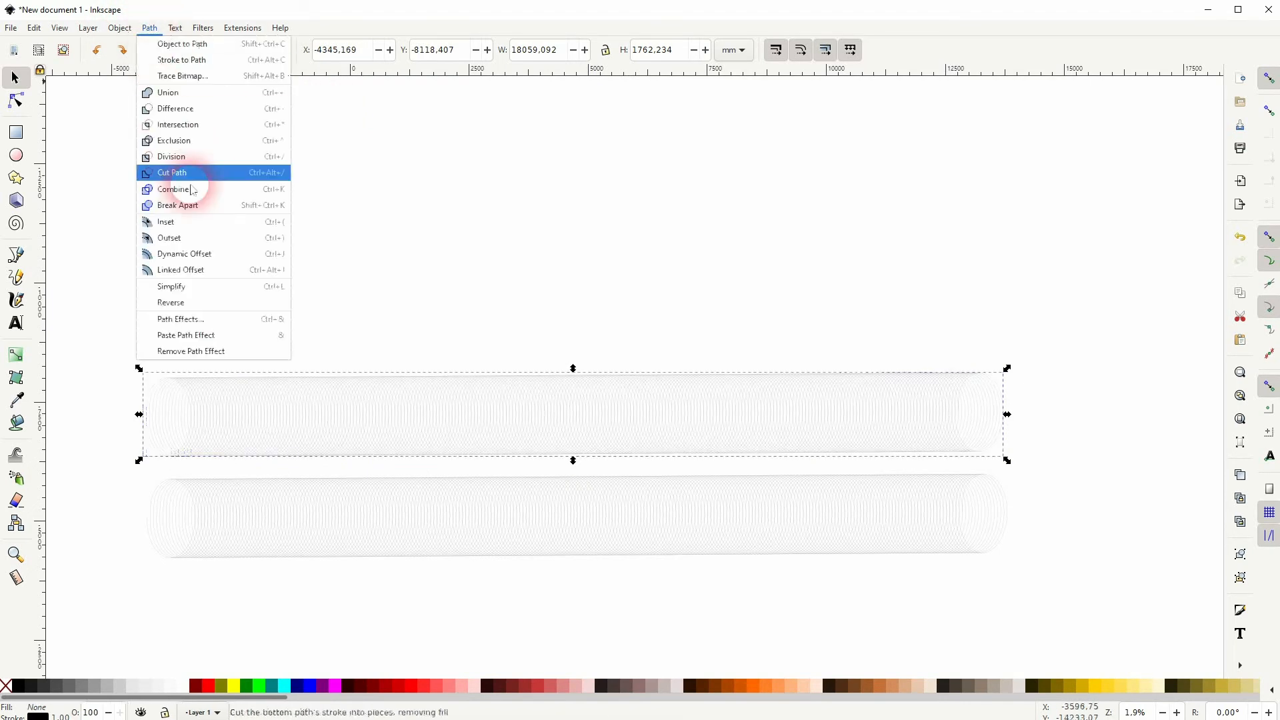
pyautogui.click(179, 318)
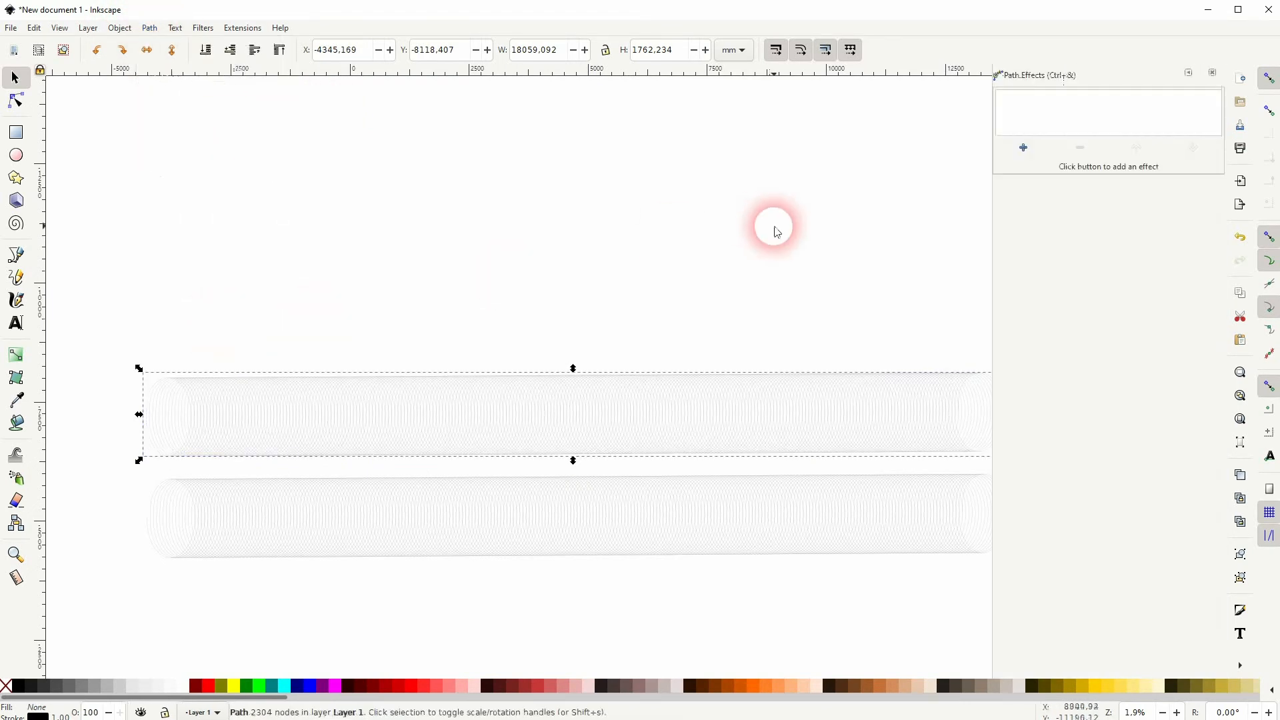
# - Add a Bend path effect to the upper tube and drag its bend path into an S-wave
pyautogui.click(1022, 148)
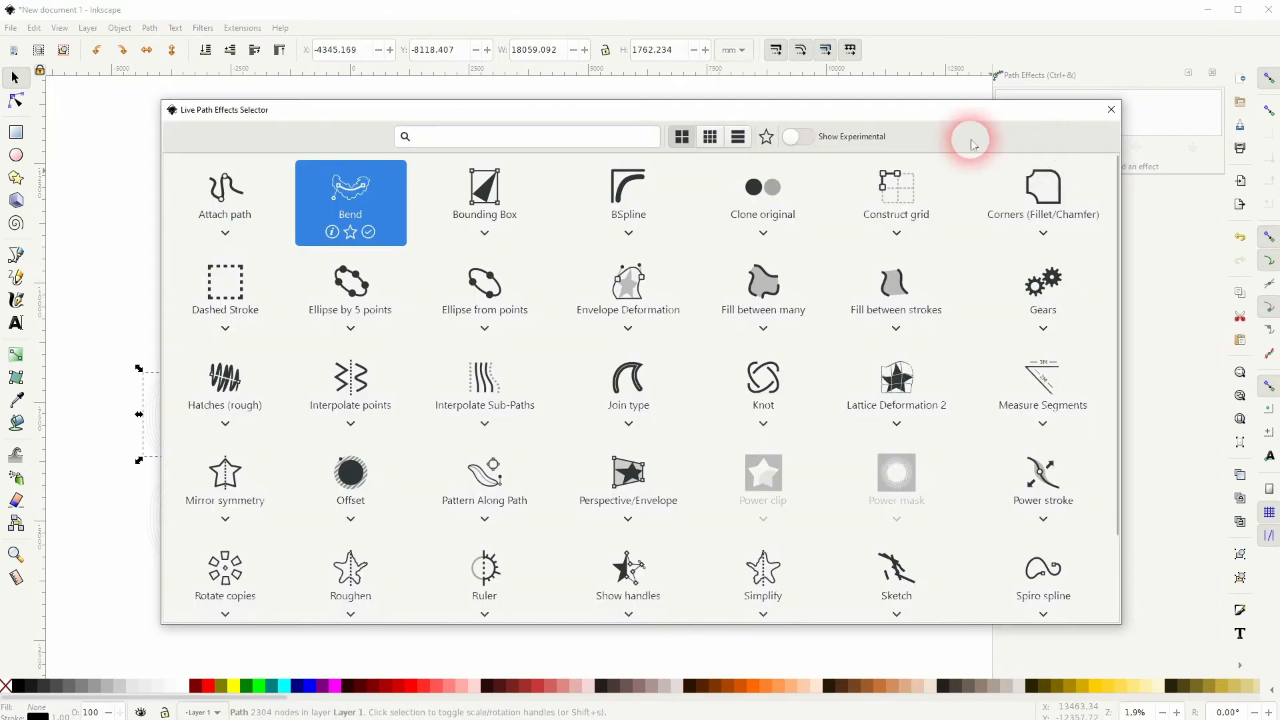
pyautogui.doubleClick(349, 186)
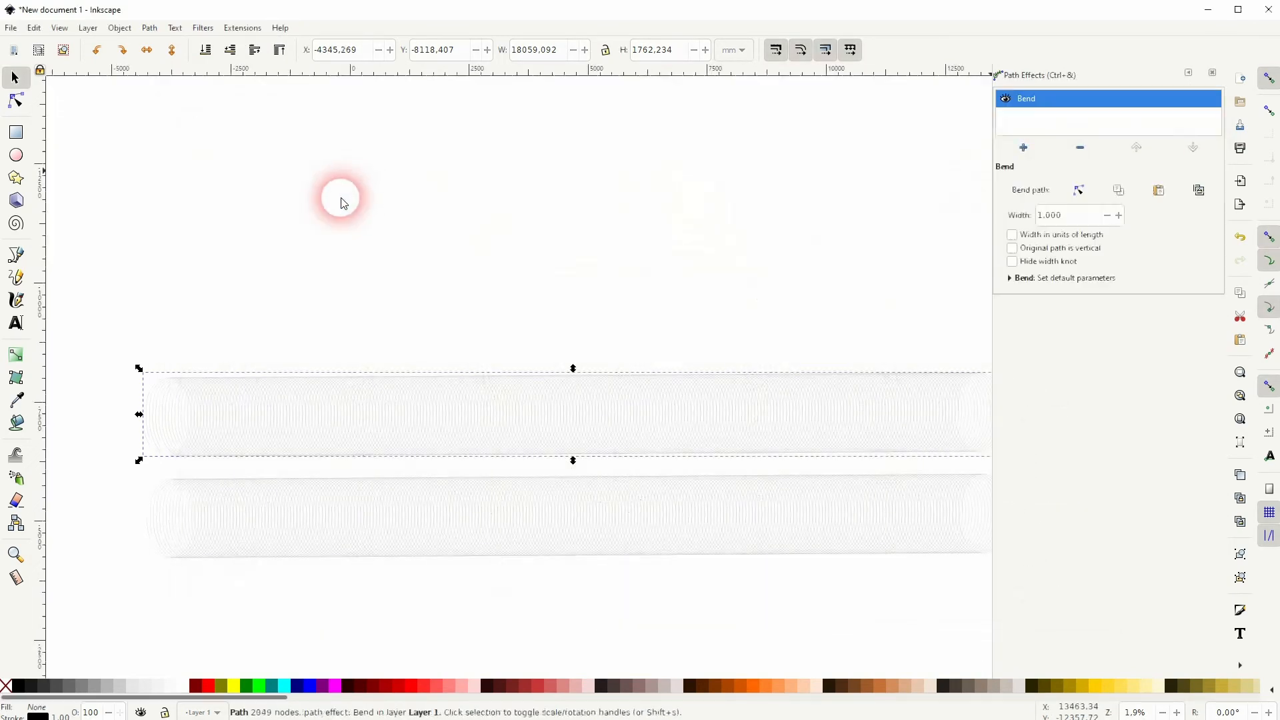
pyautogui.click(15, 100)
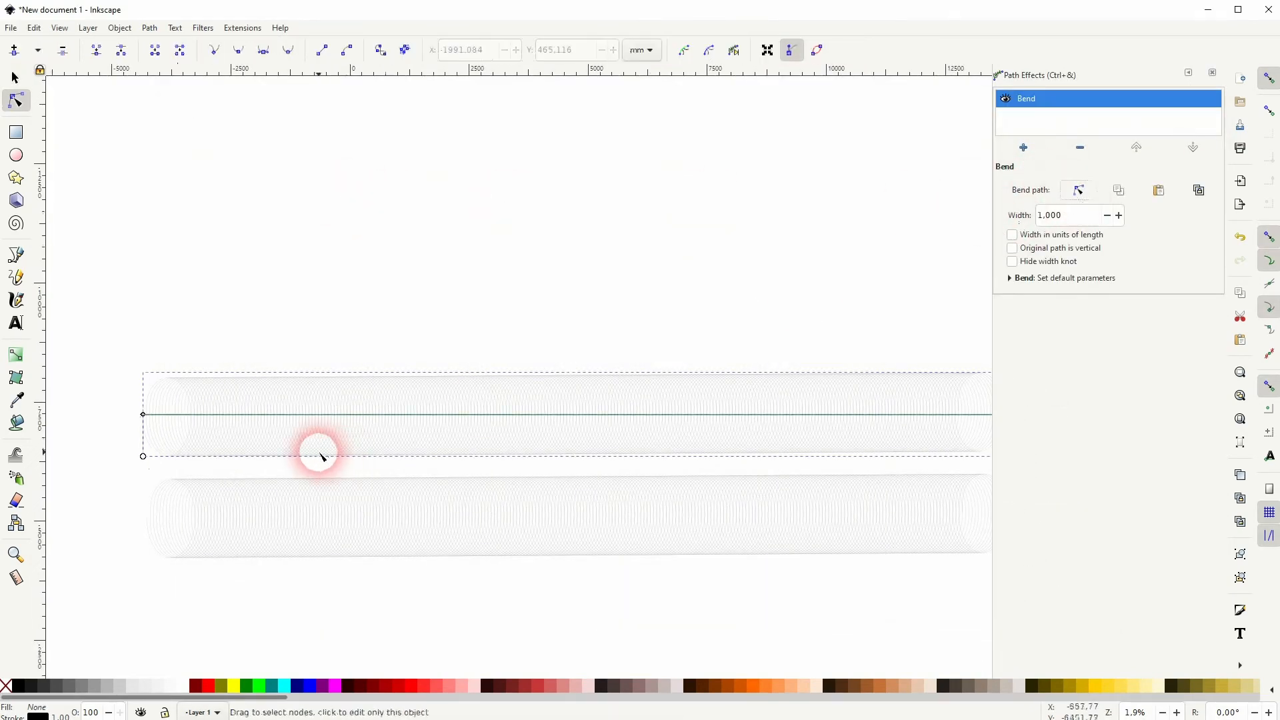
pyautogui.moveTo(319, 458); pyautogui.dragTo(294, 314)
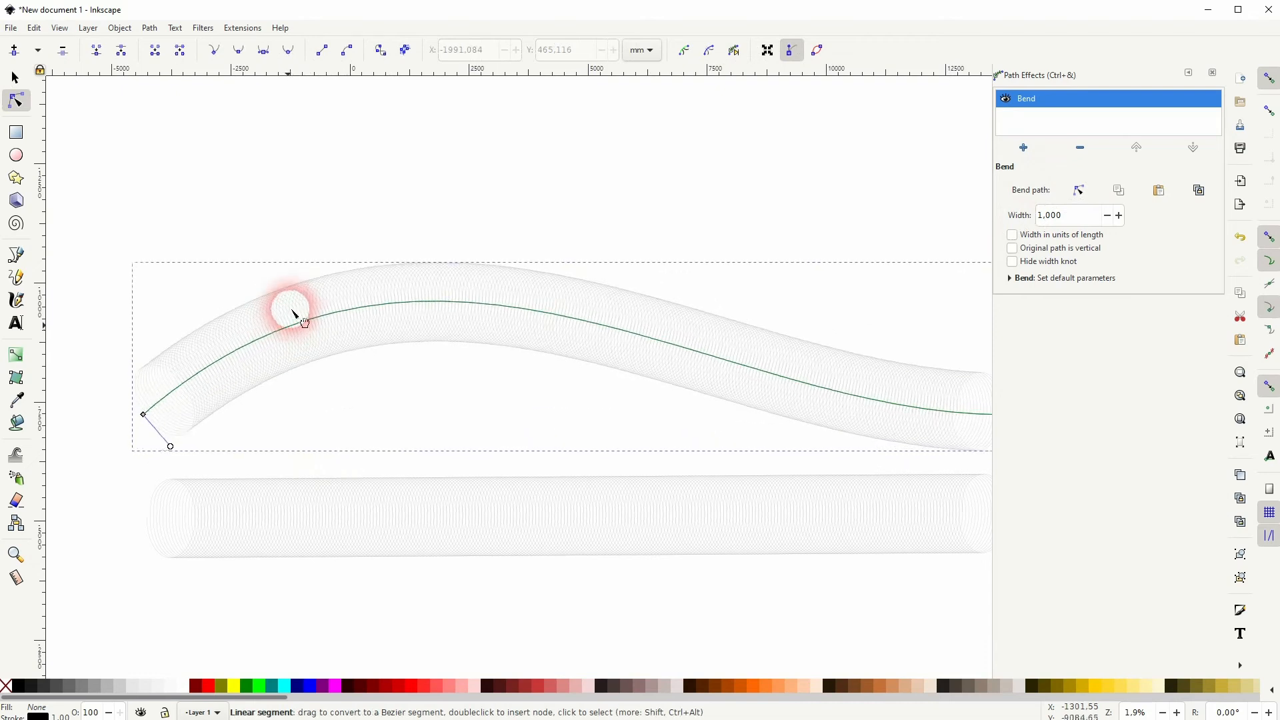
pyautogui.moveTo(294, 314); pyautogui.dragTo(821, 375)
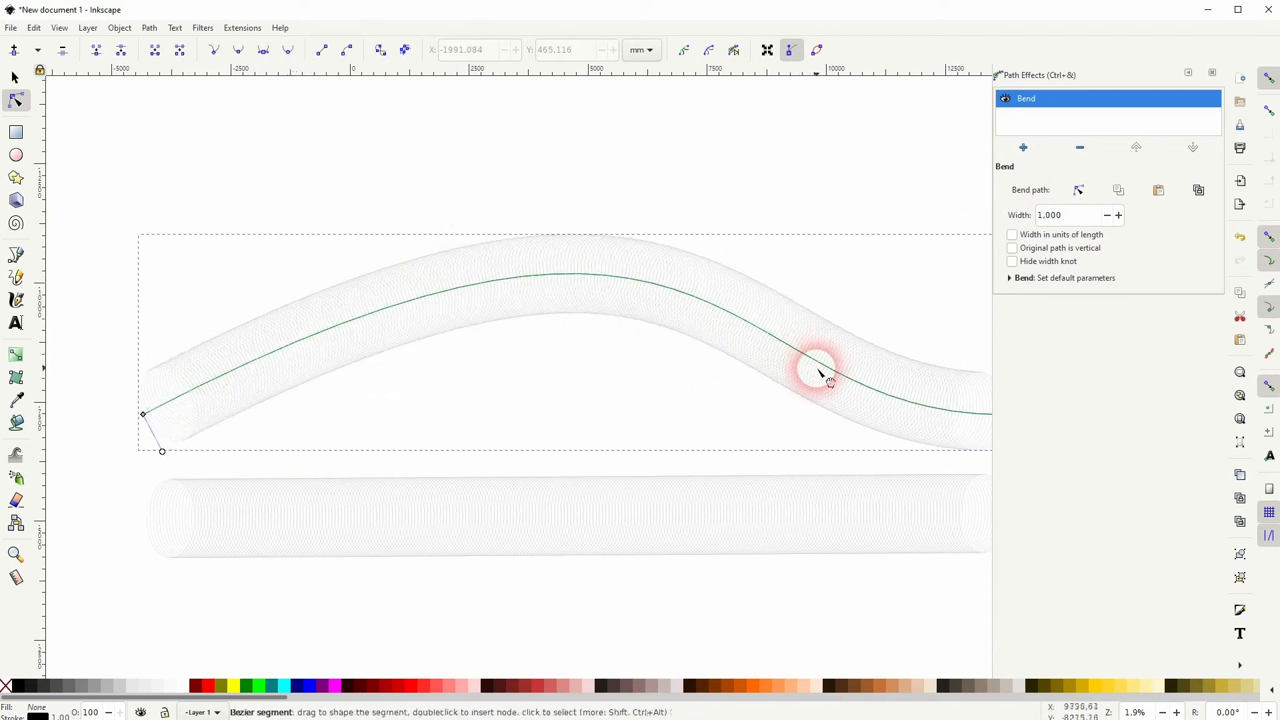
pyautogui.moveTo(821, 374); pyautogui.dragTo(357, 271)
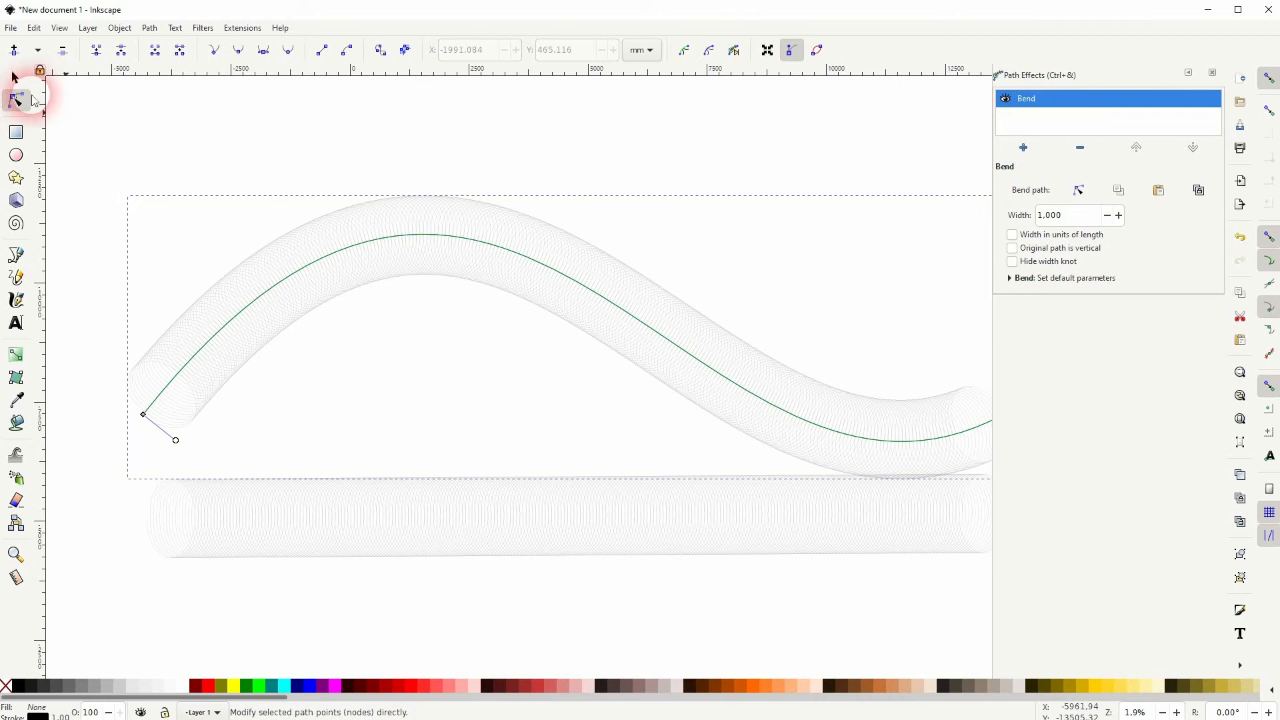
pyautogui.click(14, 76)
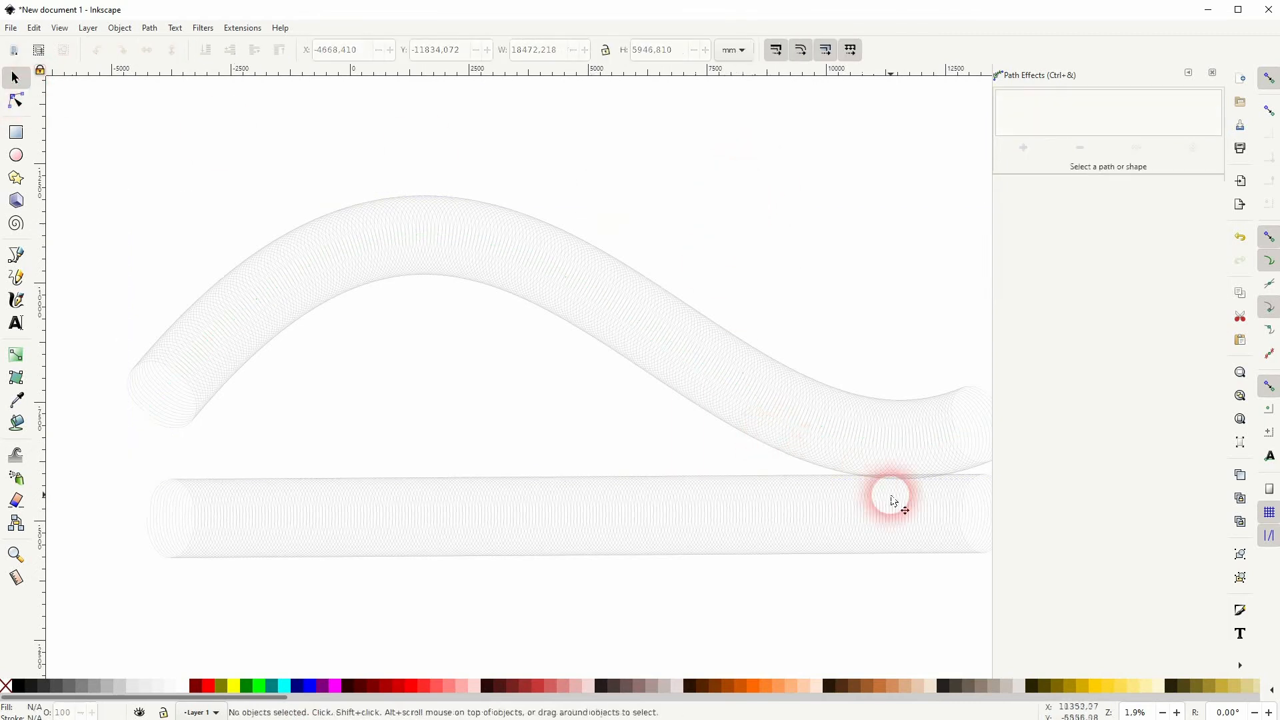
# - Zoom out, select the bottom wavy tube, and give it an olive stroke
pyautogui.scroll(-3)
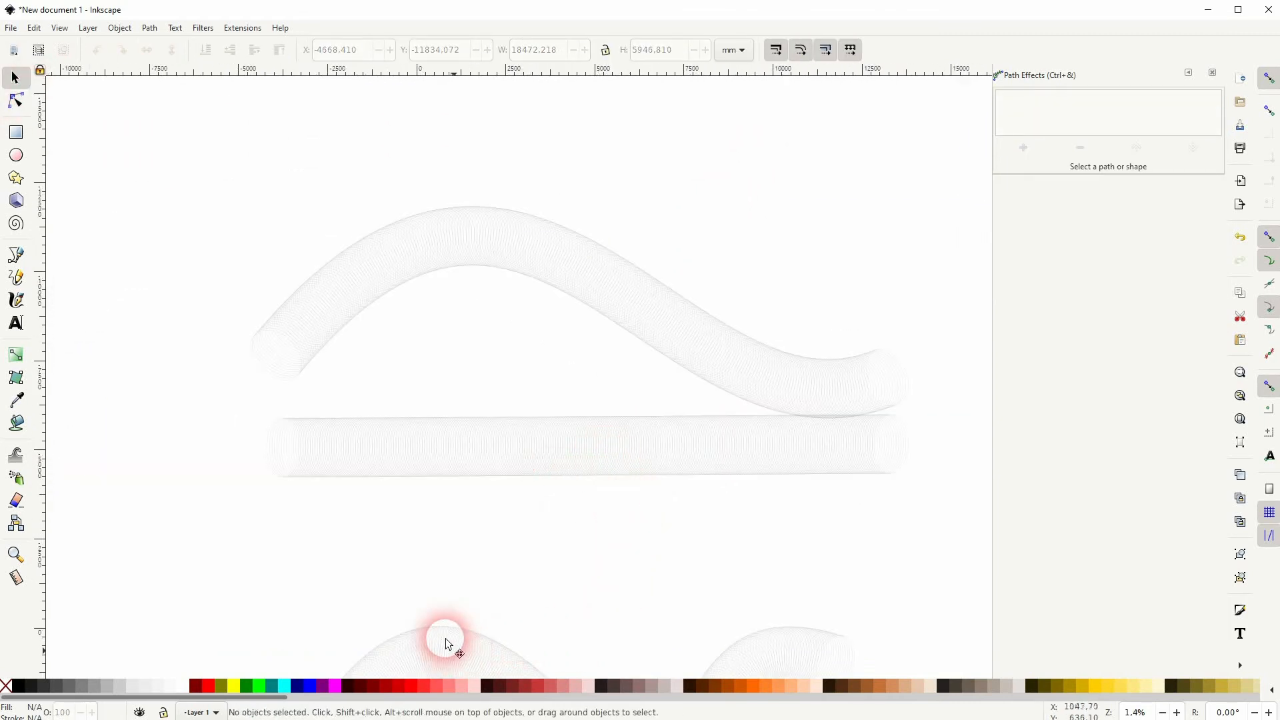
pyautogui.click(445, 637)
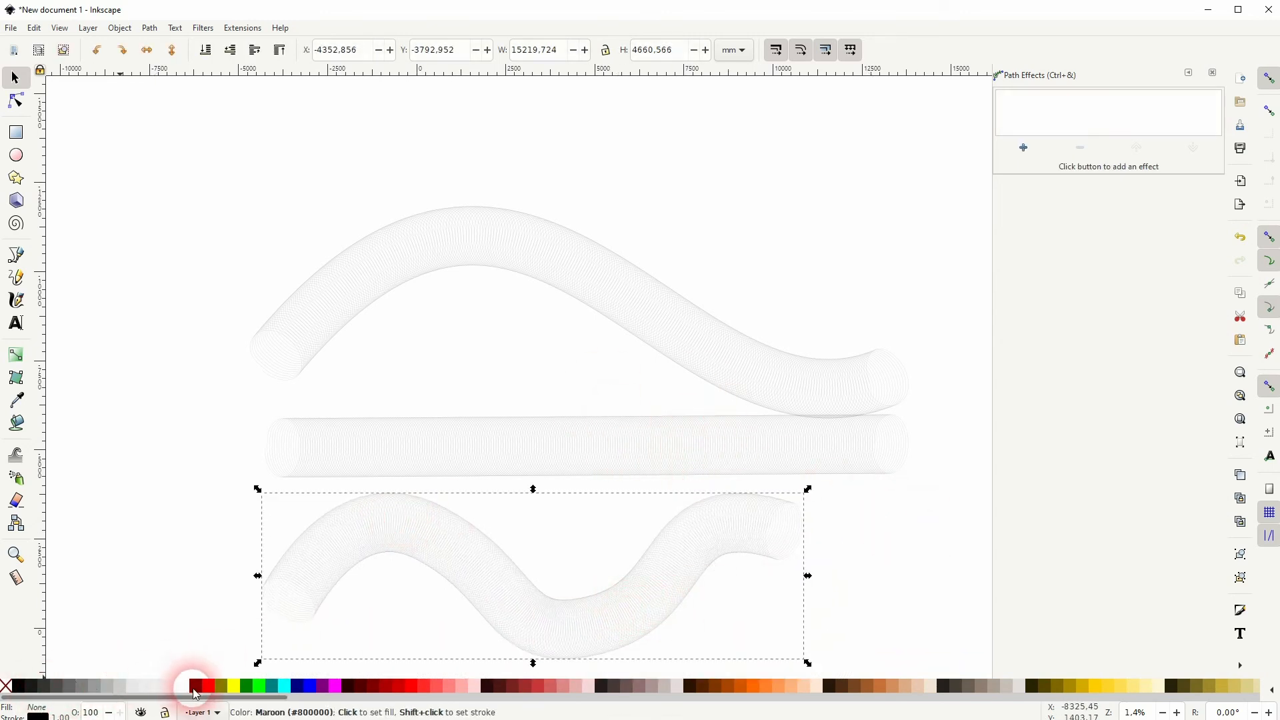
pyautogui.click(216, 686)
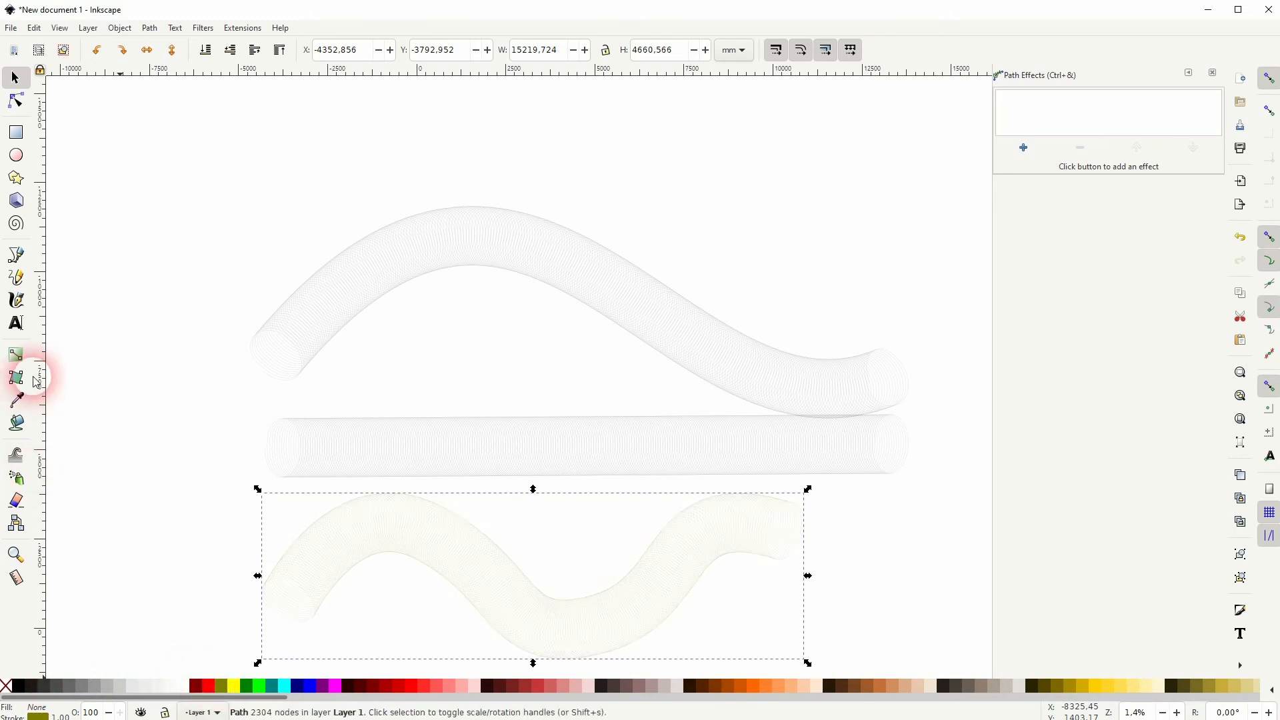
pyautogui.click(15, 355)
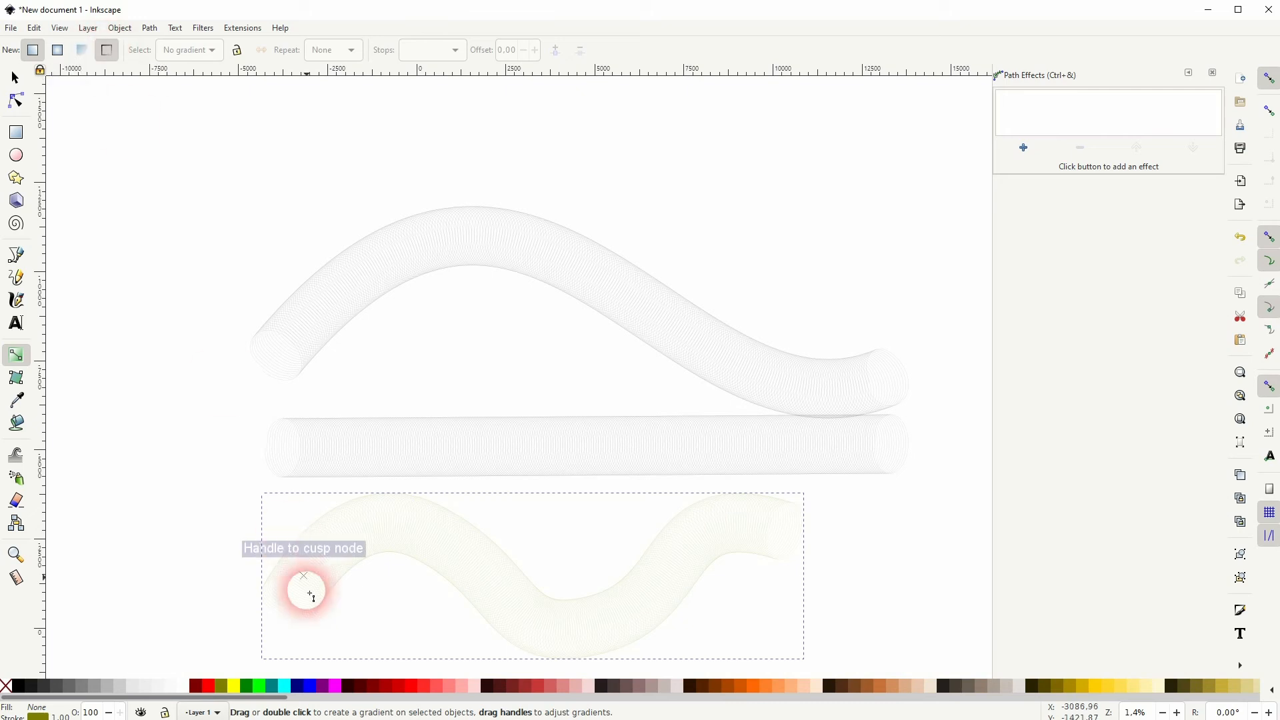
# - Drag a horizontal linear gradient left to right across the bottom tube's stroke
pyautogui.moveTo(306, 592); pyautogui.dragTo(600, 588)
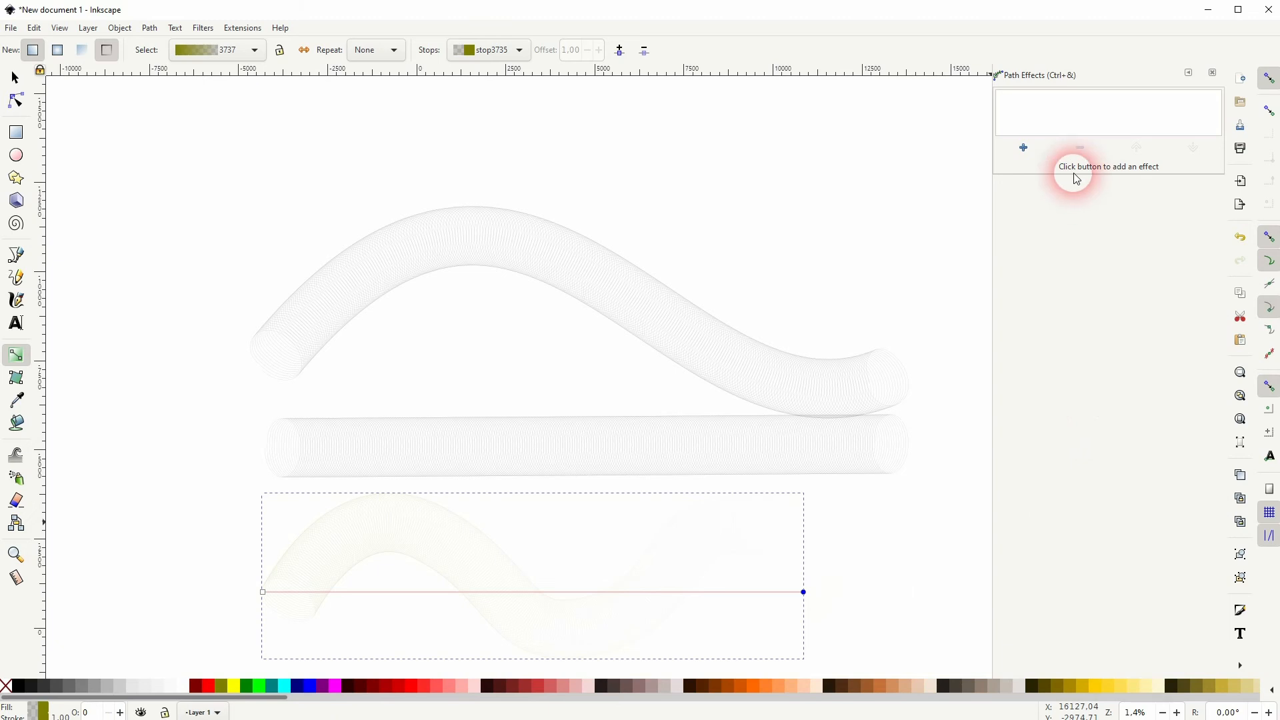
pyautogui.click(120, 28)
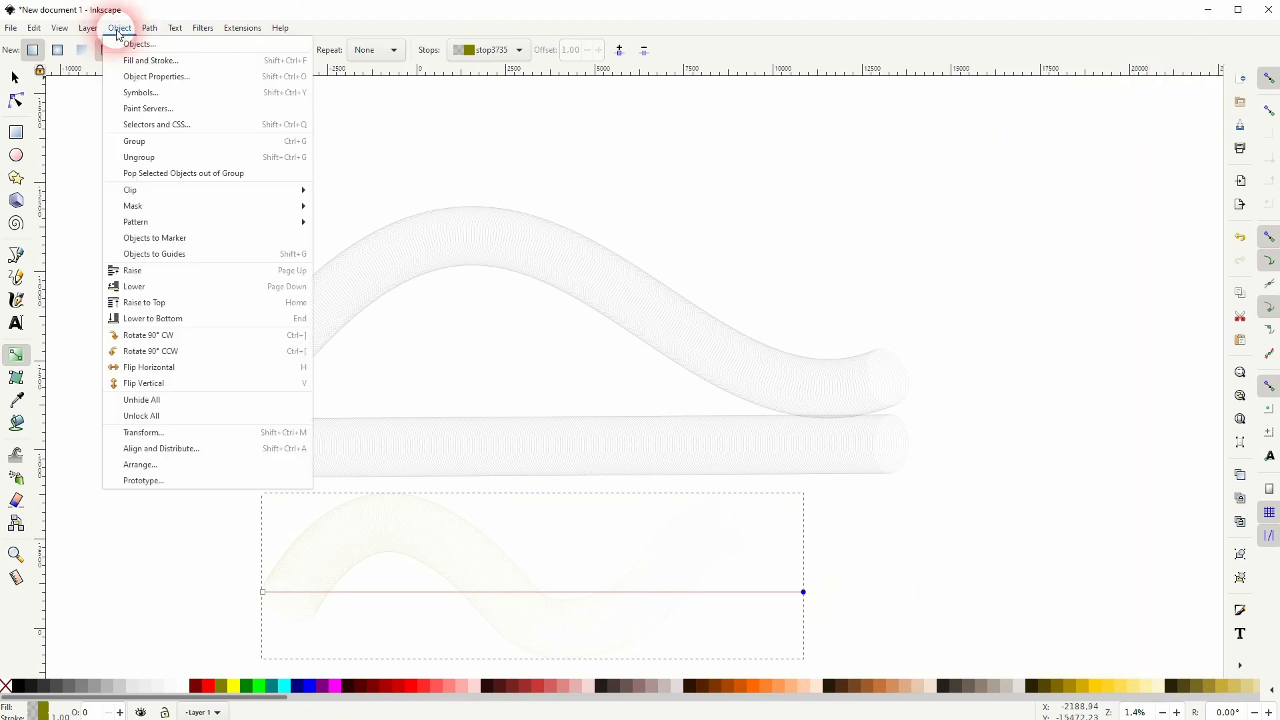
# - In Fill and Stroke, set the stroke gradient's start stop to yellow and end stop to pink
pyautogui.click(150, 61)
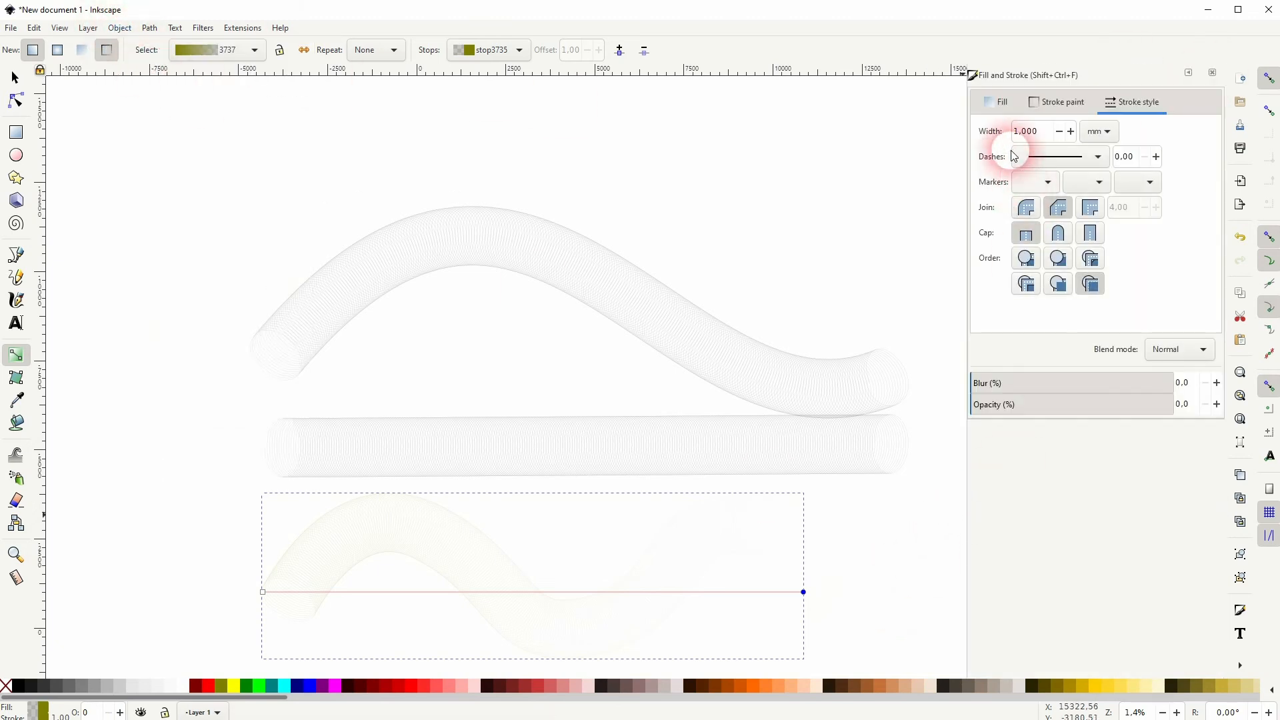
pyautogui.click(1062, 102)
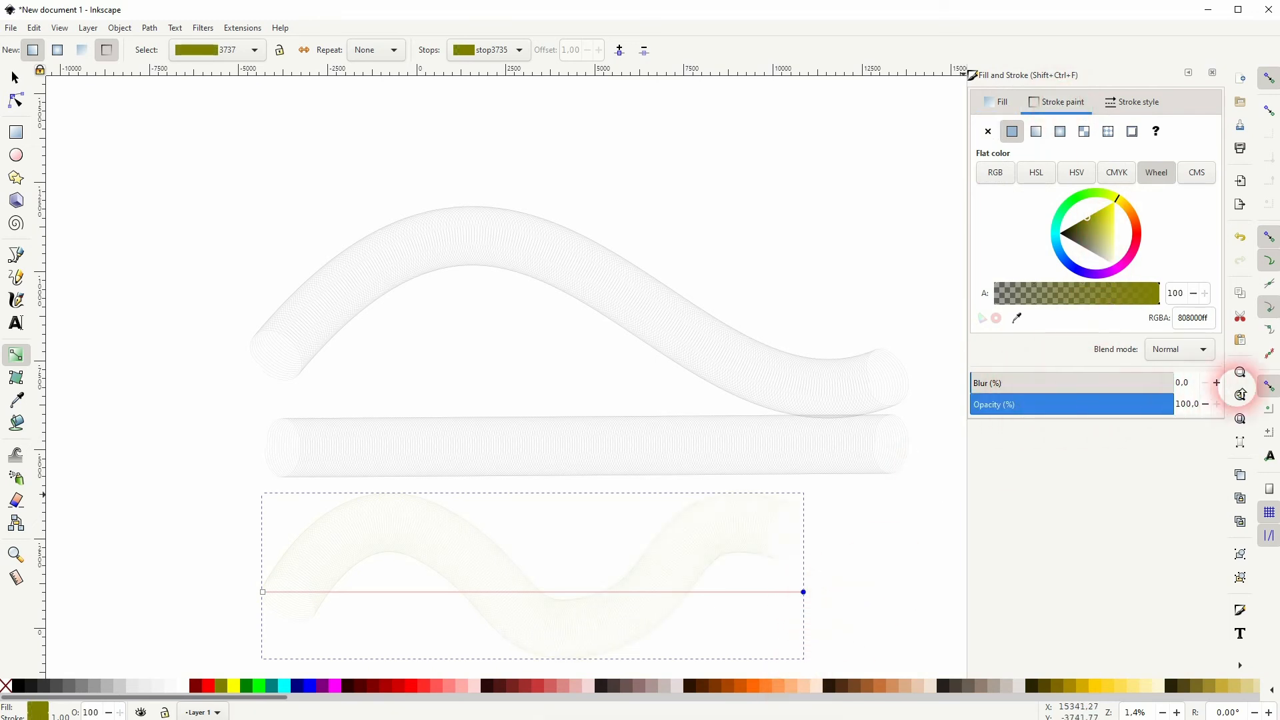
pyautogui.click(1125, 249)
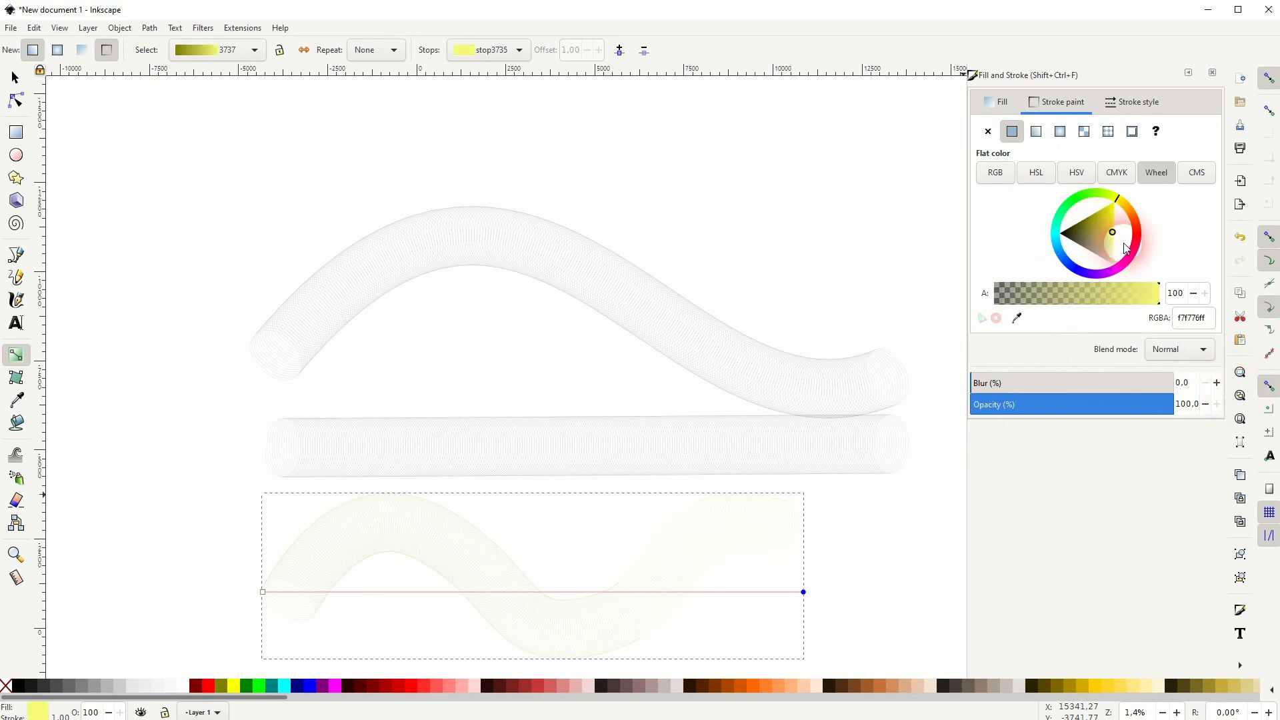
pyautogui.click(1125, 205)
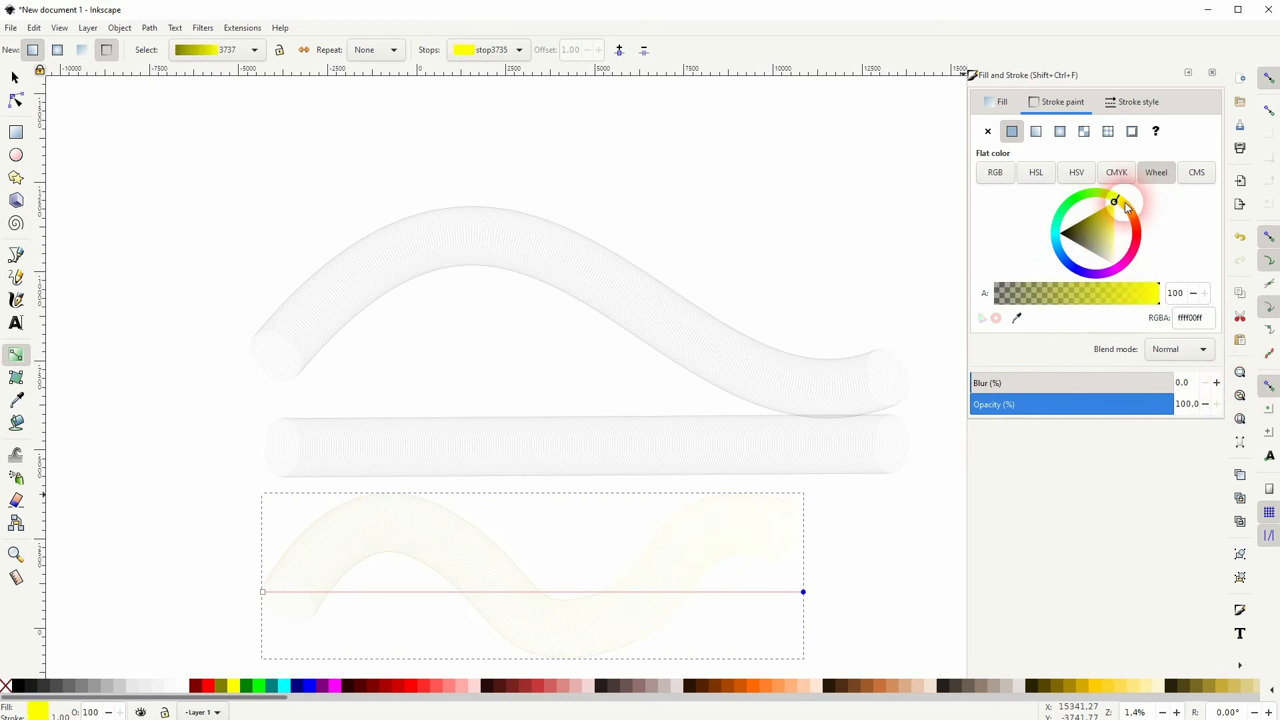
pyautogui.click(1131, 251)
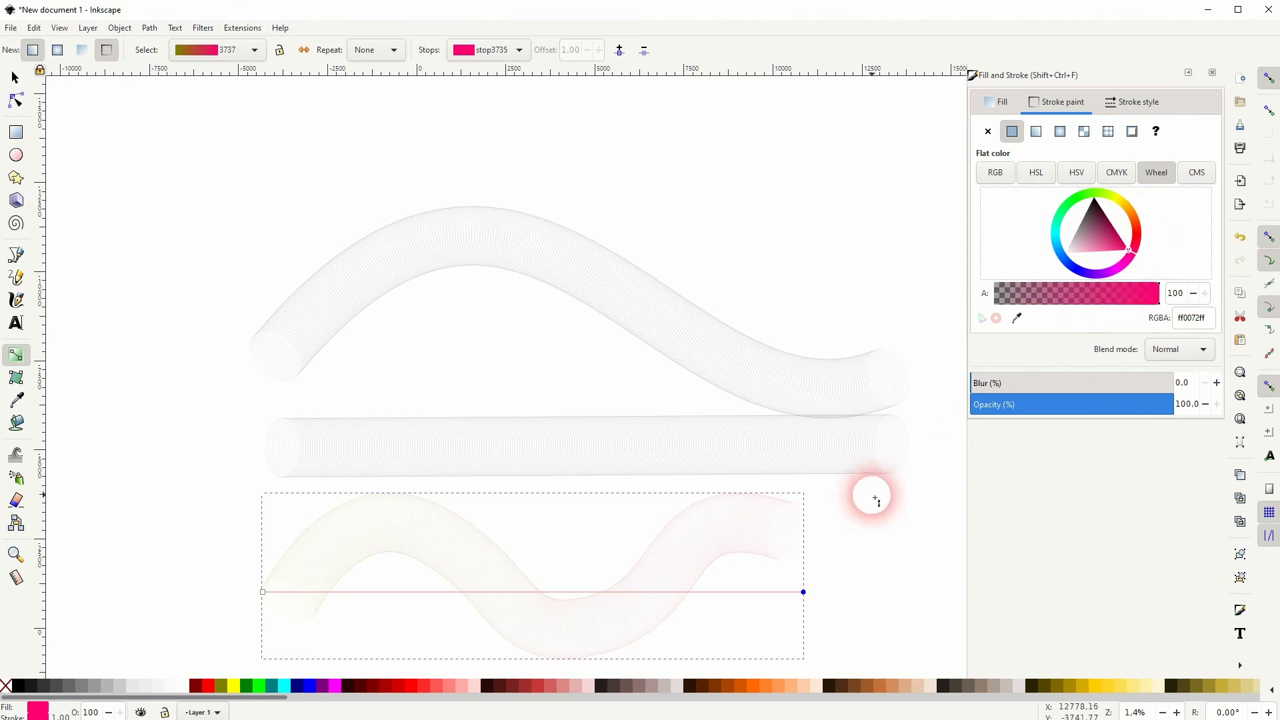
pyautogui.moveTo(872, 496); pyautogui.dragTo(263, 592)
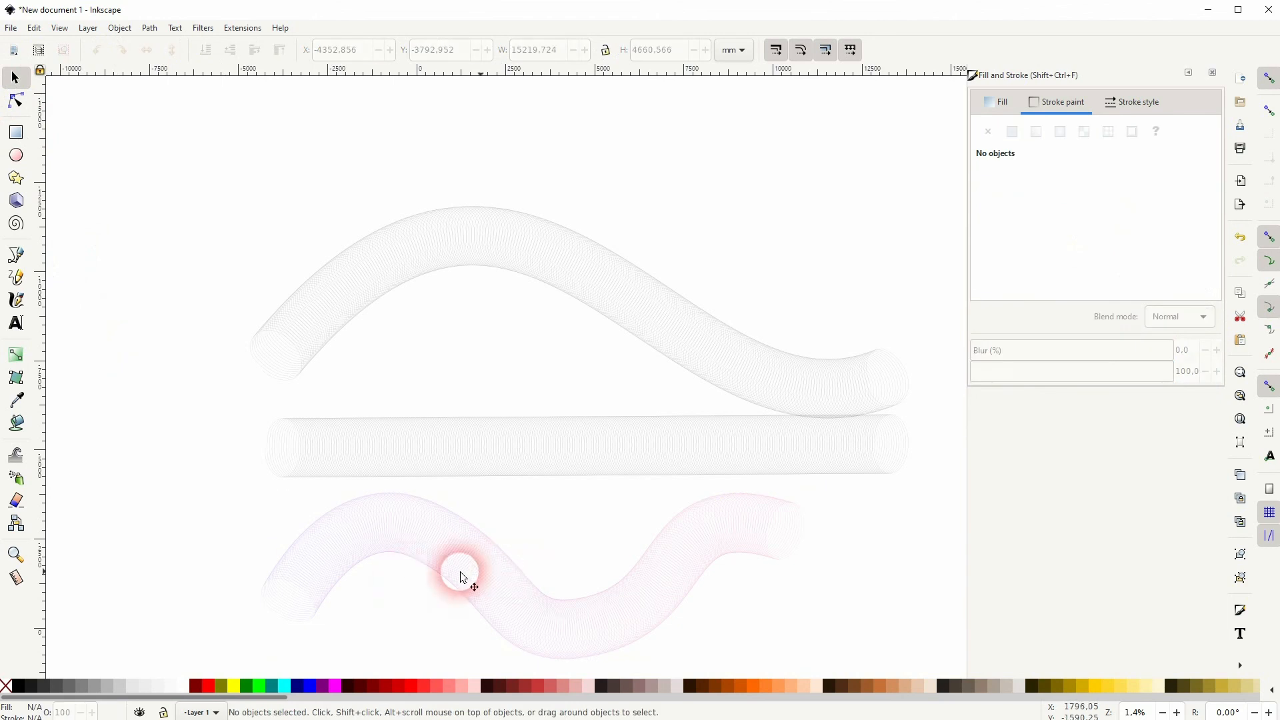
pyautogui.moveTo(839, 492)
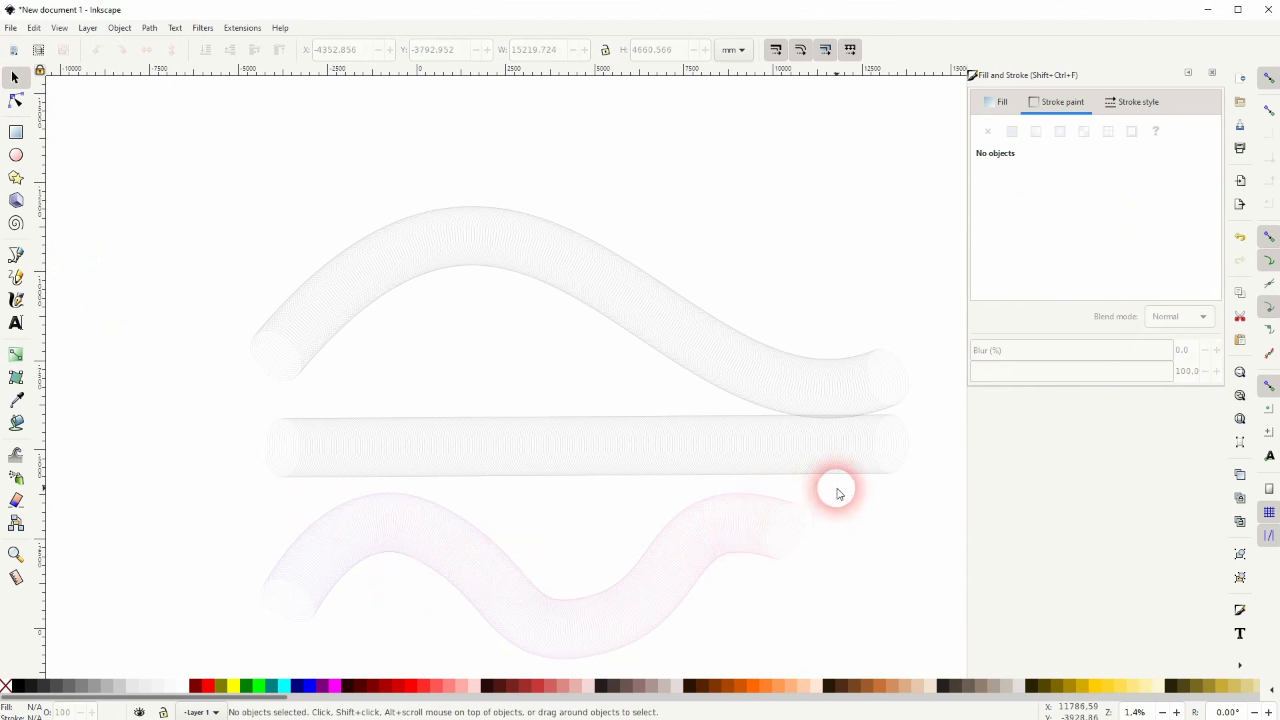